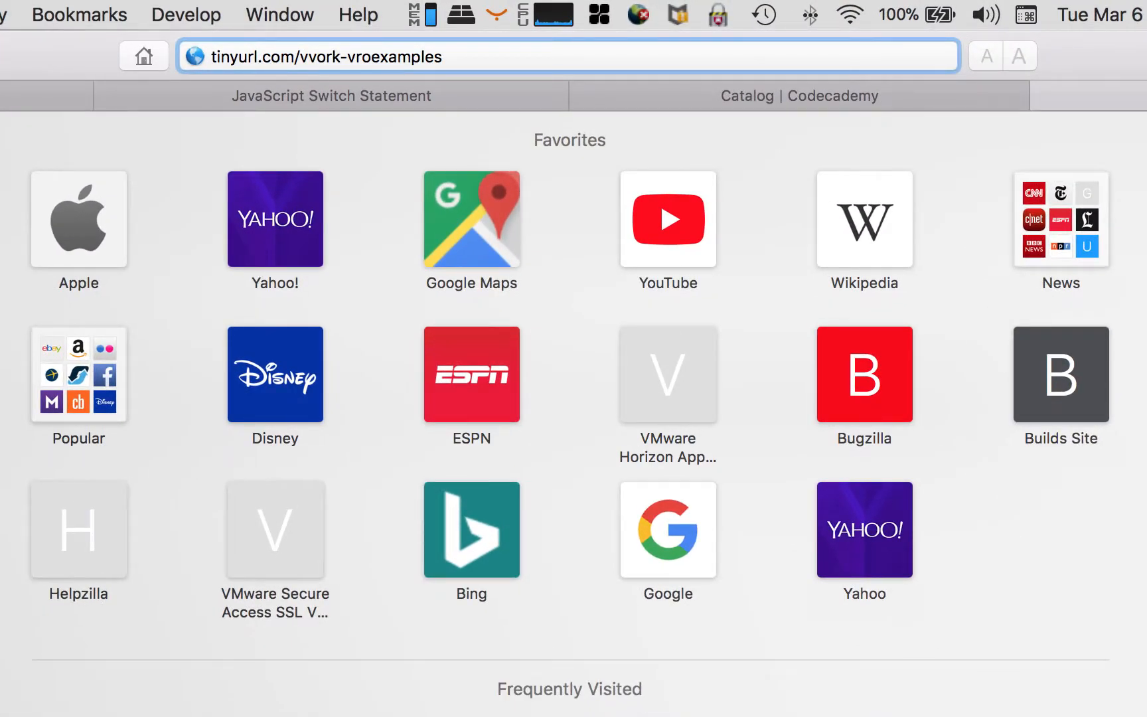
Load the tinyurl link to the shared Dropbox Examples folder in Safari.
{"action": "left_click", "coordinate": [566, 56]}
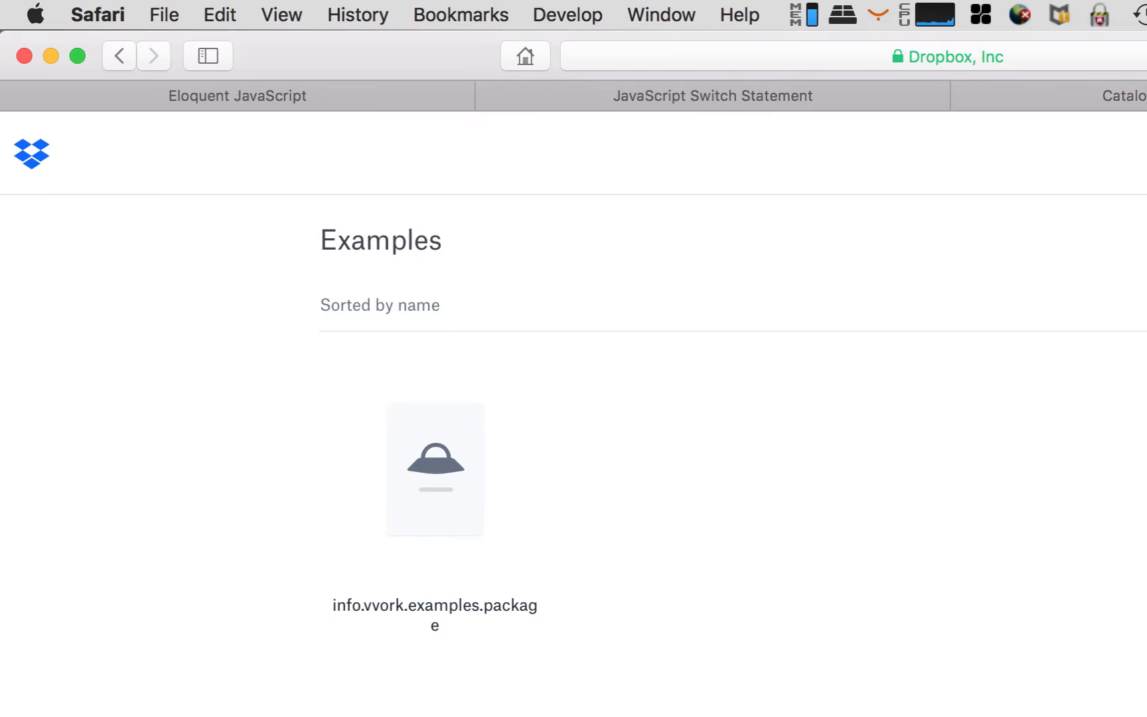
{"action": "mouse_move", "coordinate": [619, 519]}
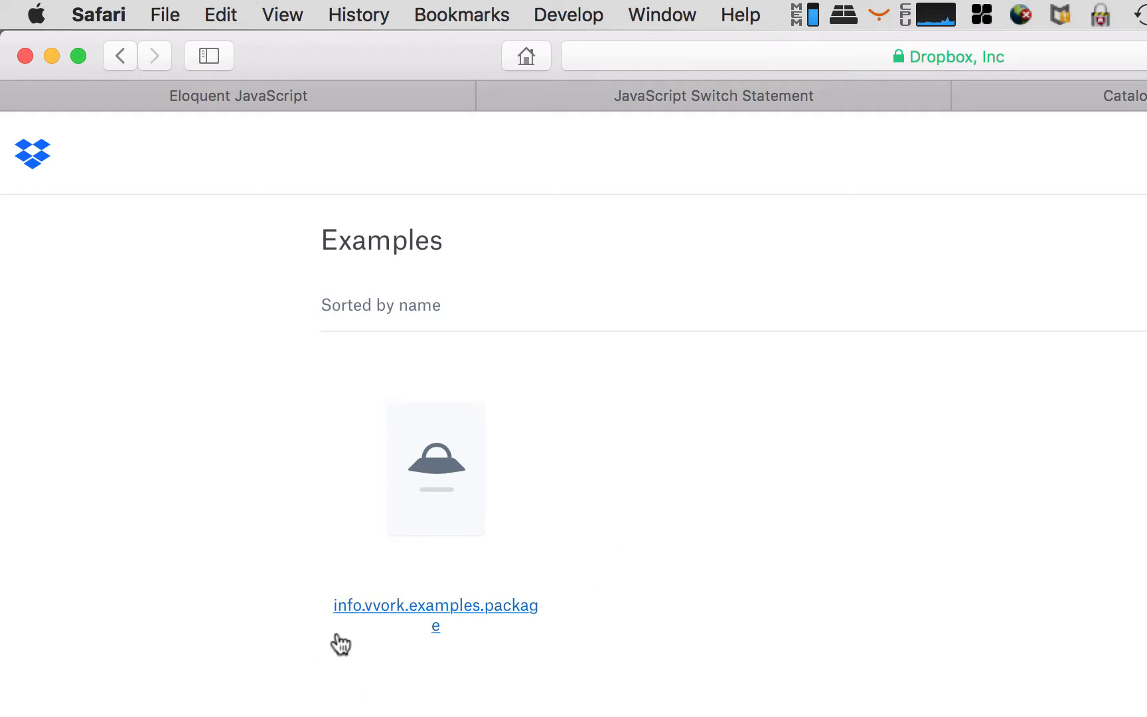
{"action": "mouse_move", "coordinate": [435, 613]}
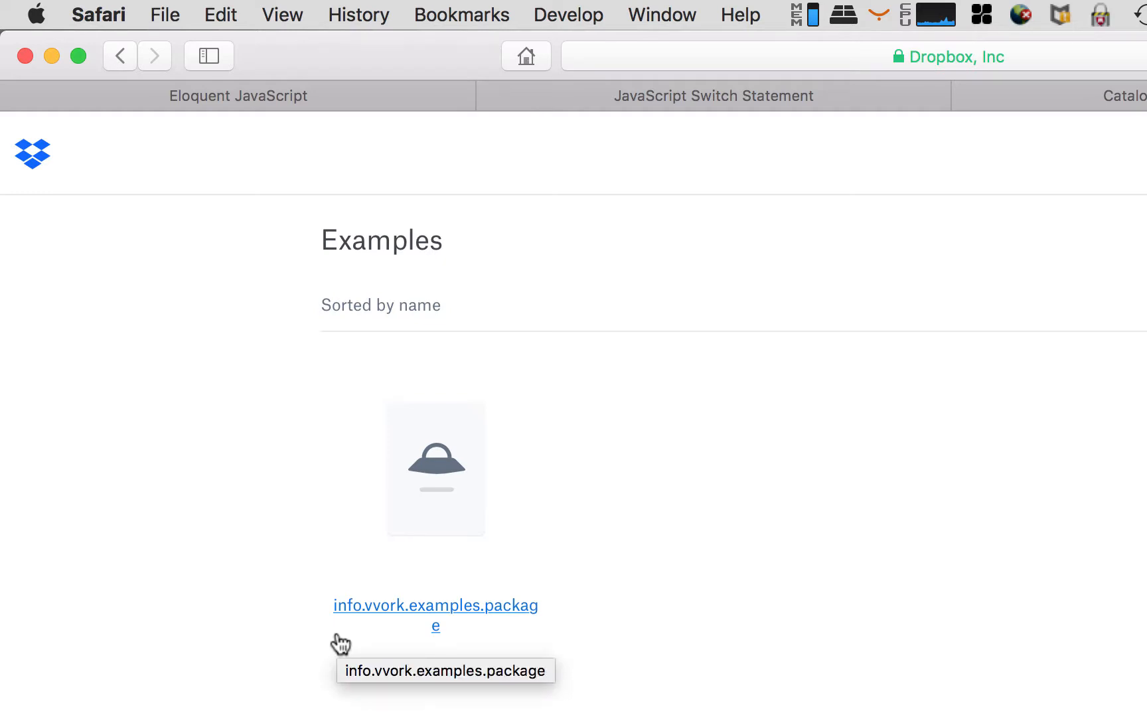
{"action": "mouse_move", "coordinate": [459, 497]}
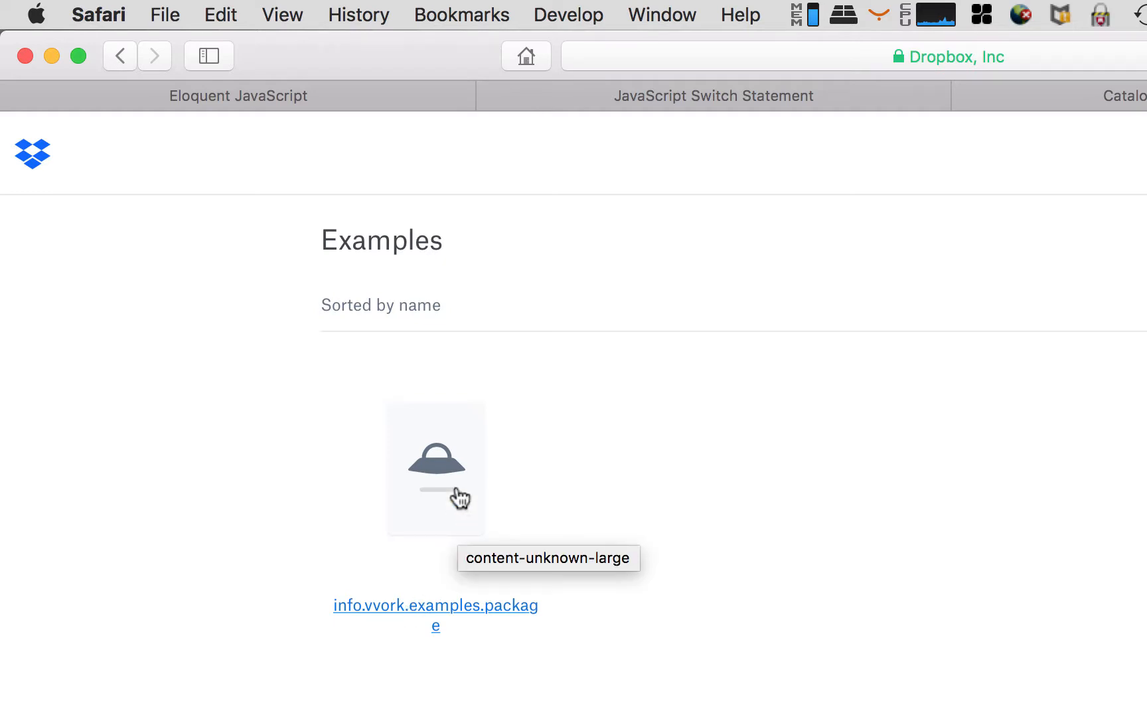
Open the info.vvork.examples.package file page and show its download options.
{"action": "left_click", "coordinate": [436, 604]}
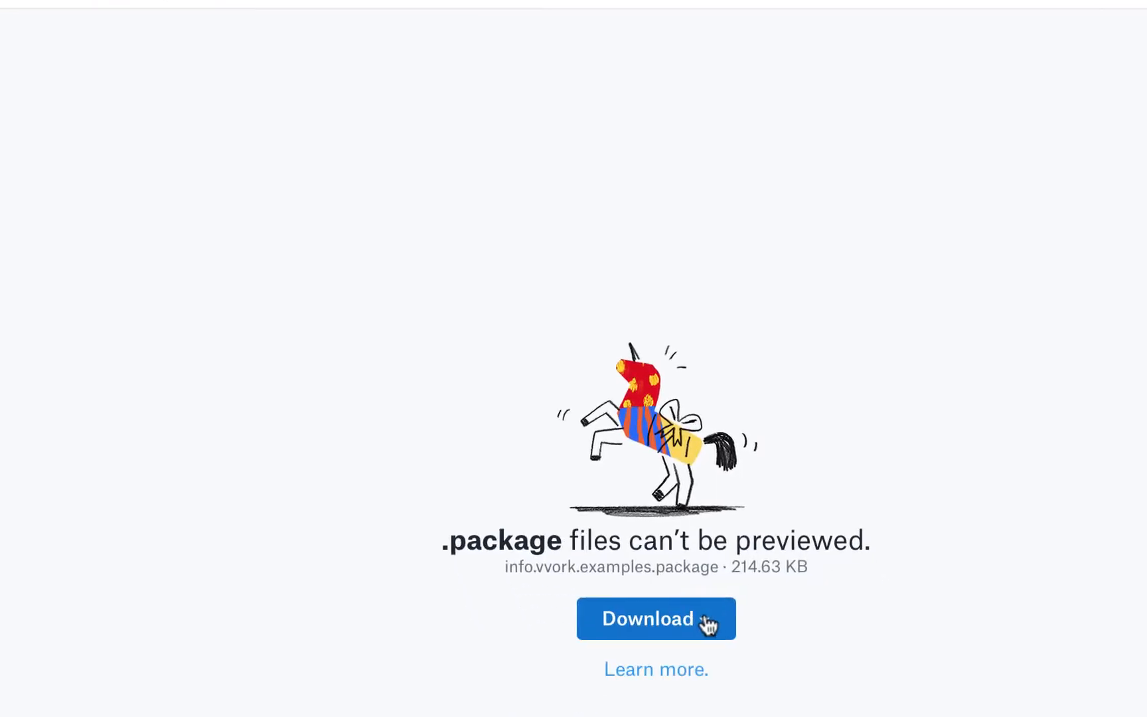
{"action": "left_click", "coordinate": [655, 618]}
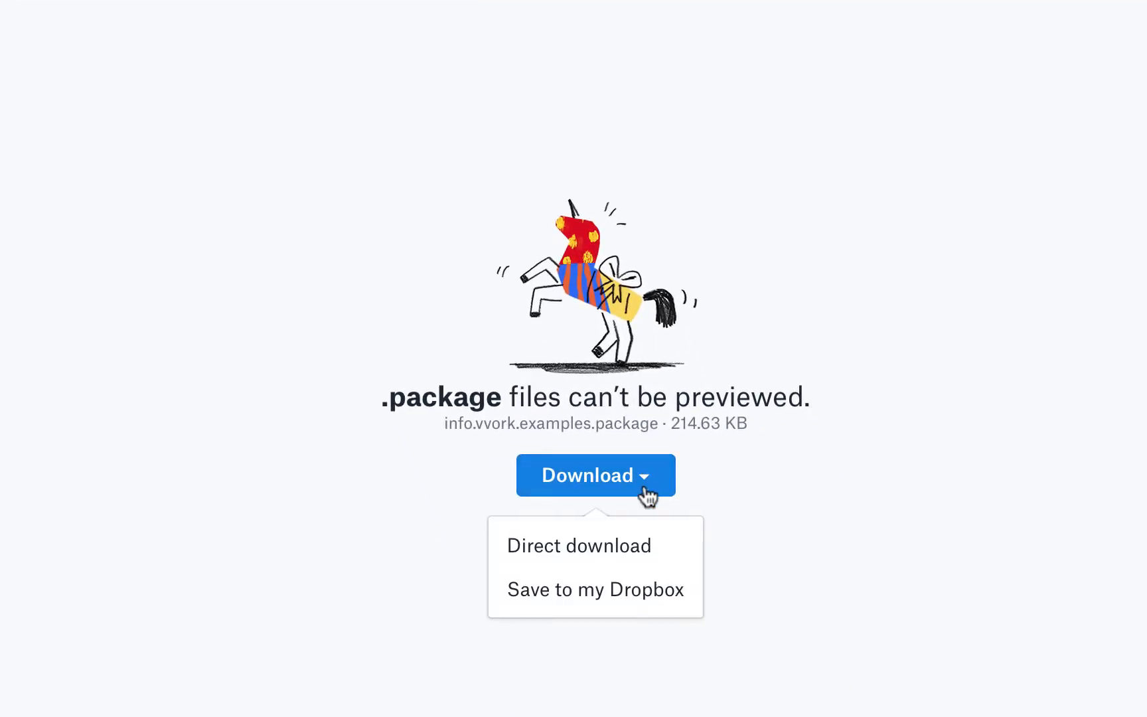
{"action": "mouse_move", "coordinate": [651, 604]}
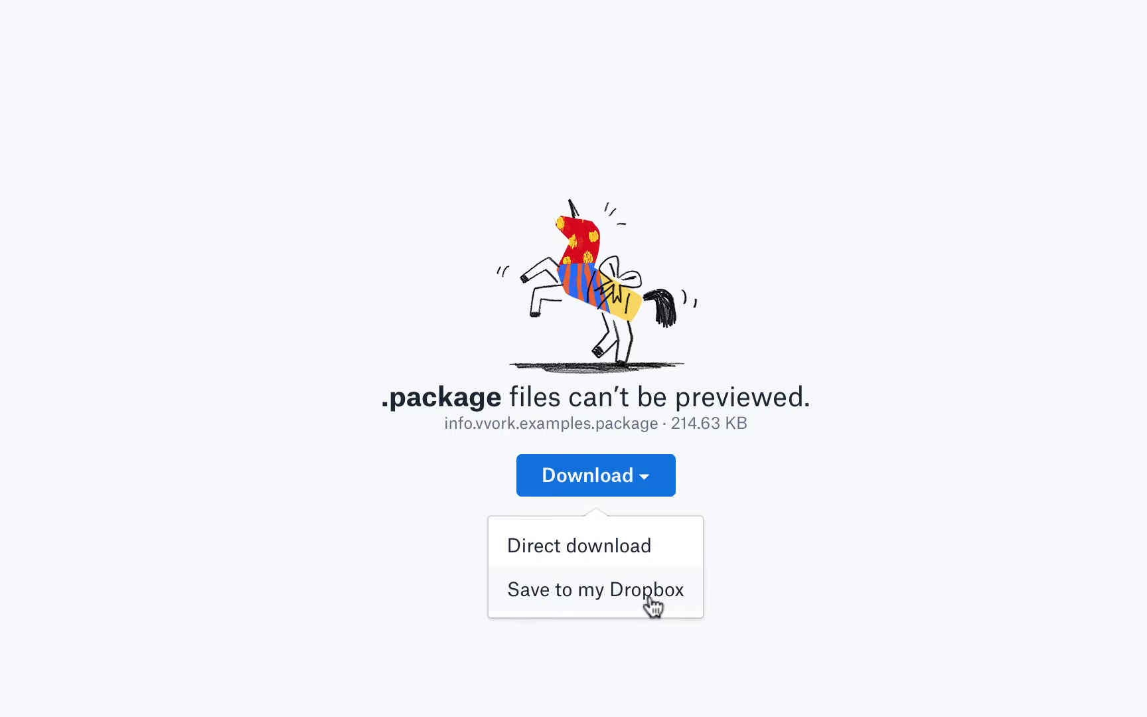
{"action": "mouse_move", "coordinate": [647, 556]}
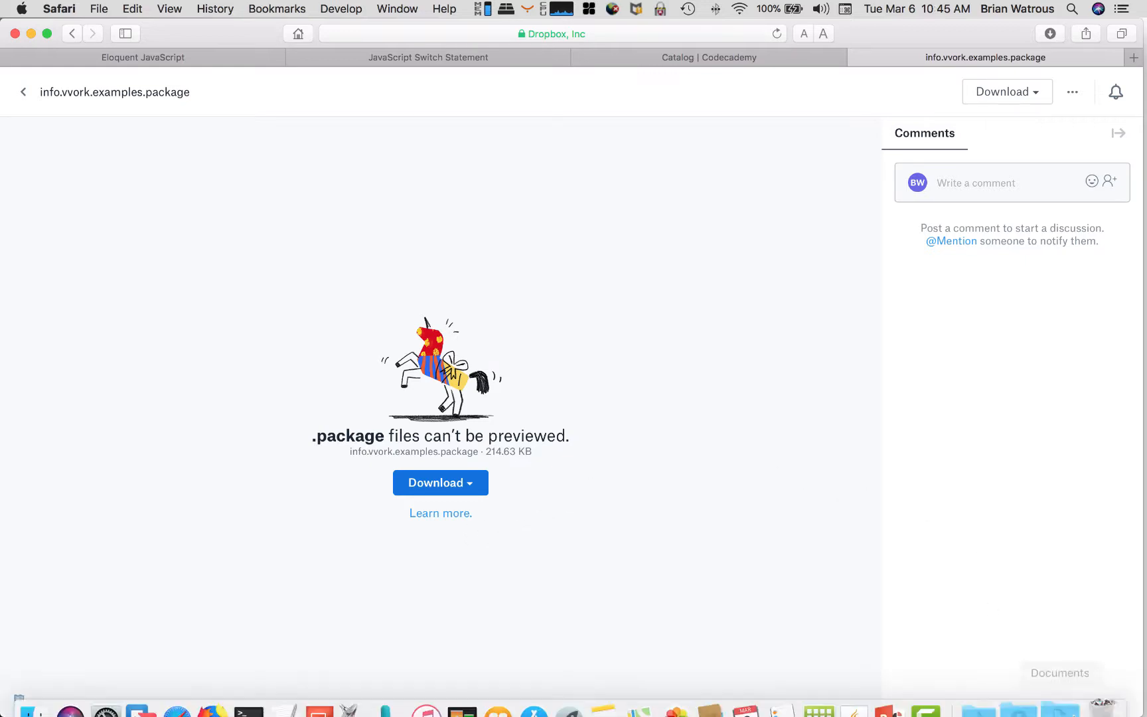
Switch from Safari to the vRealize Orchestrator Client window.
{"action": "left_click", "coordinate": [955, 664]}
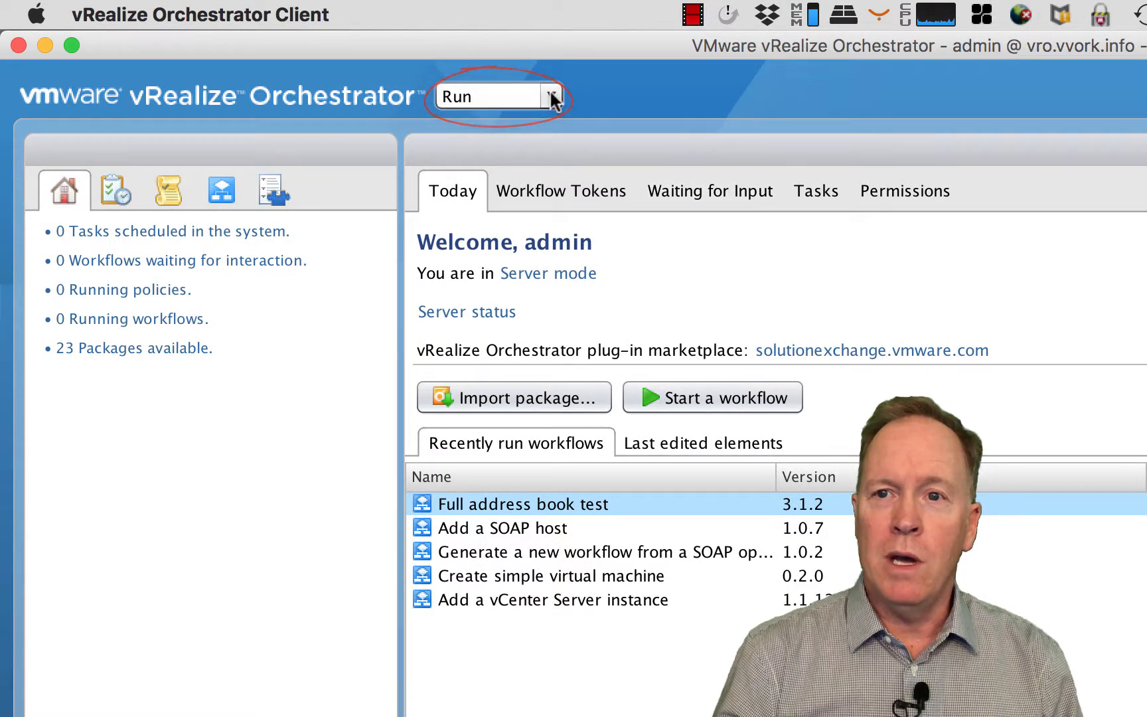
Change the client mode from Run to Design.
{"action": "left_click", "coordinate": [550, 96]}
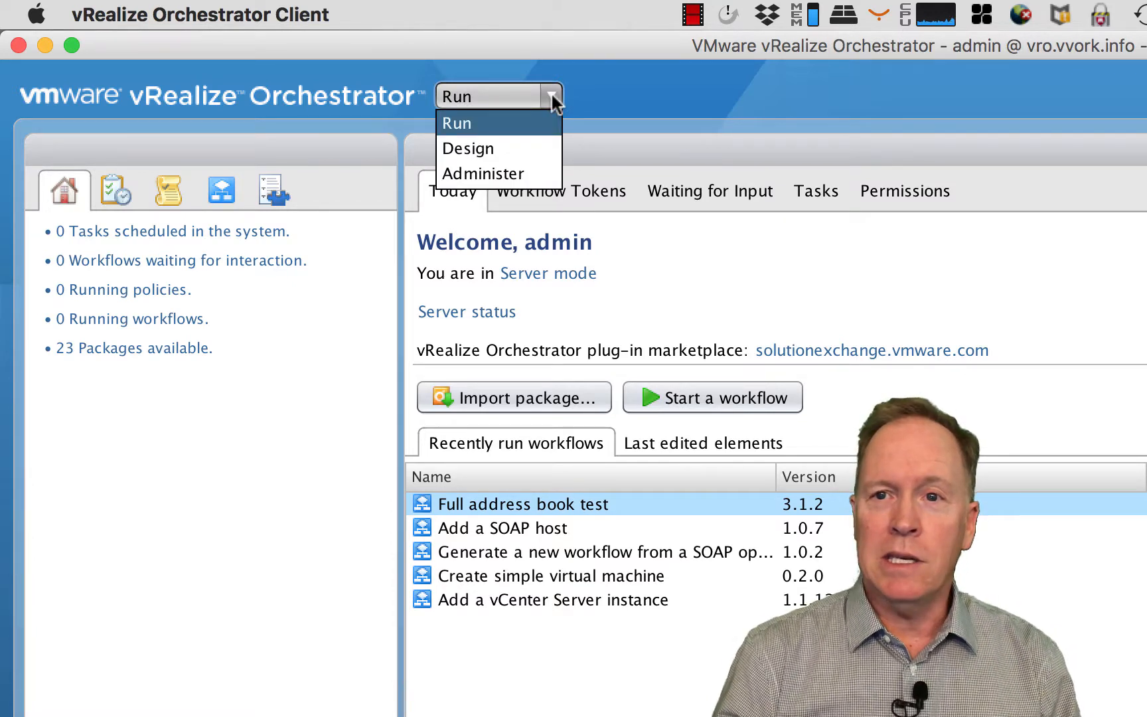
{"action": "mouse_move", "coordinate": [482, 173]}
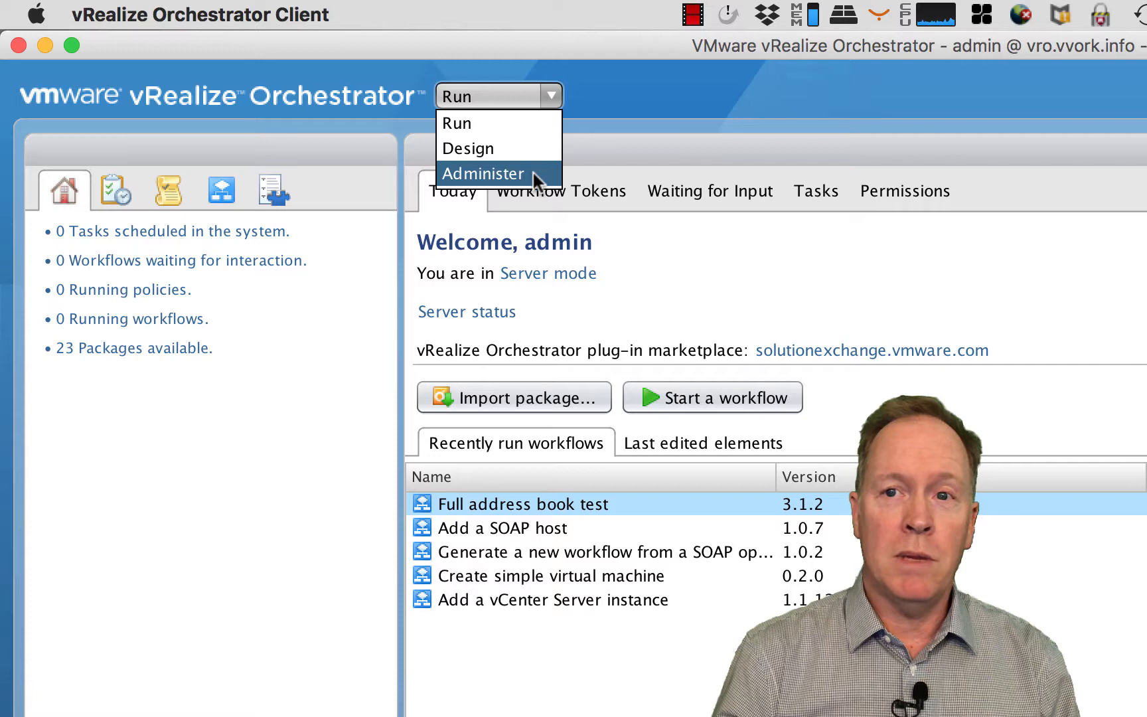
{"action": "mouse_move", "coordinate": [468, 148]}
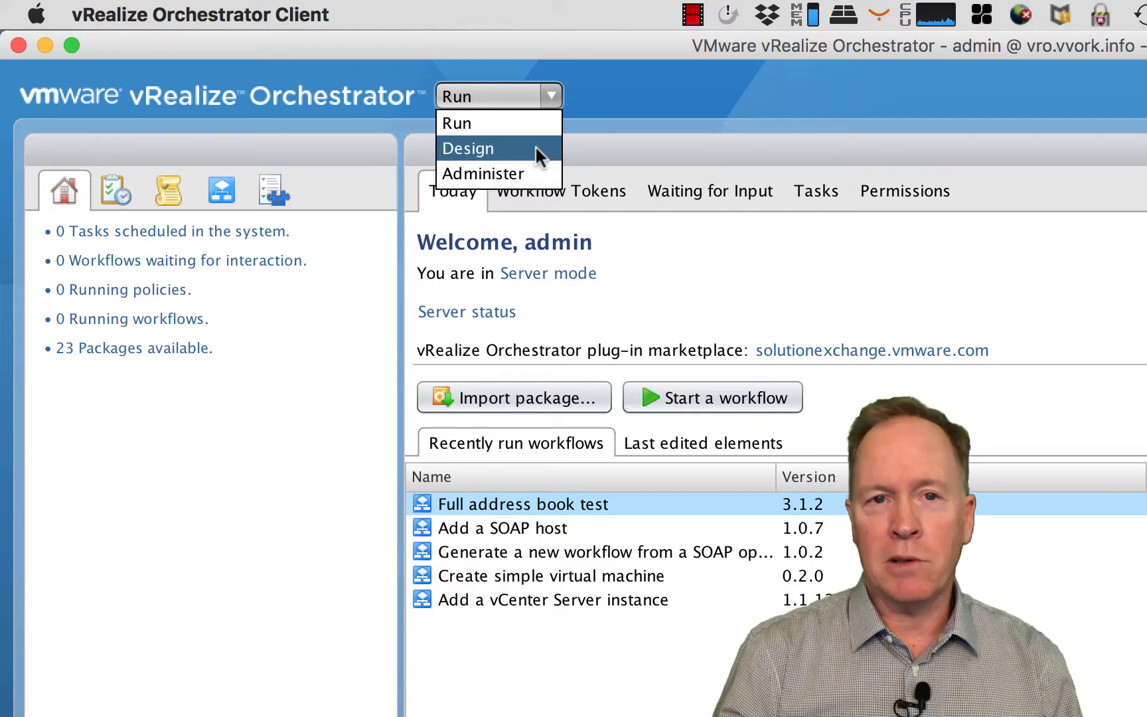
{"action": "left_click", "coordinate": [468, 148]}
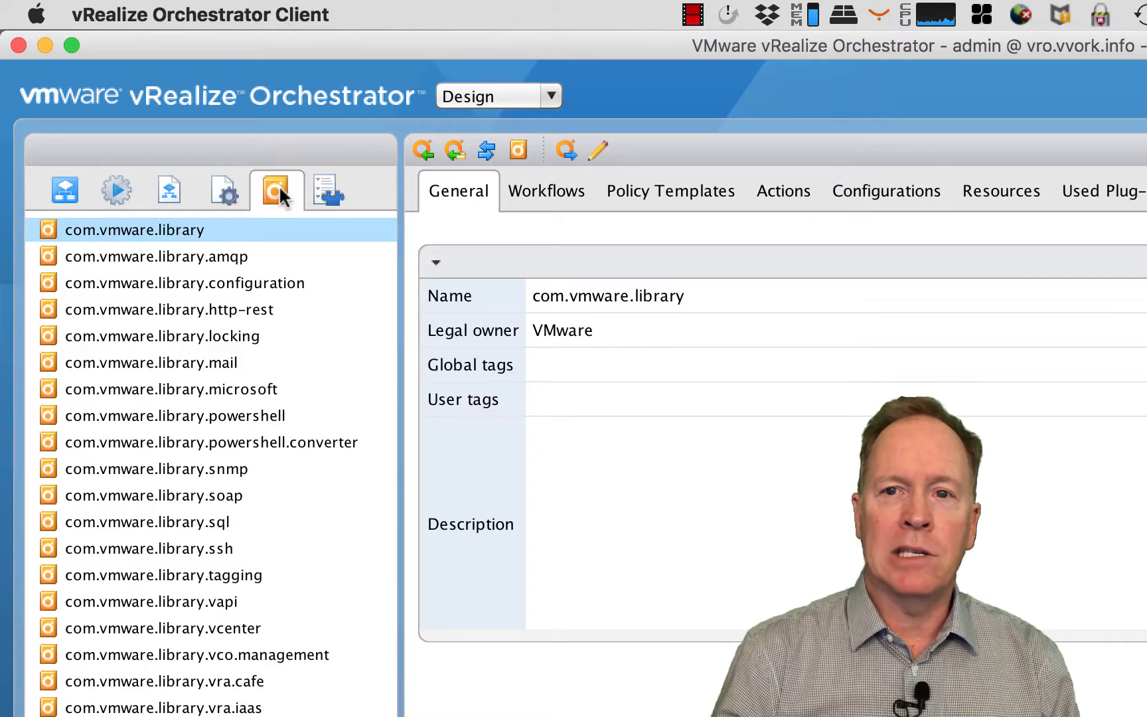
{"action": "mouse_move", "coordinate": [277, 190]}
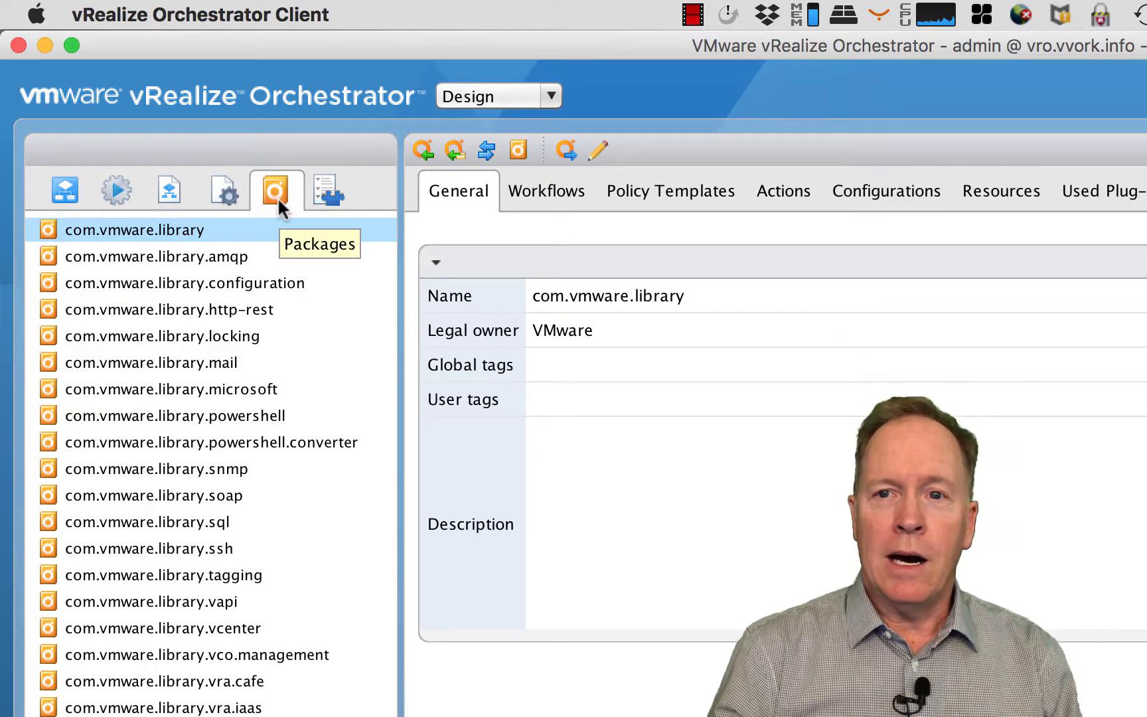
{"action": "mouse_move", "coordinate": [230, 406]}
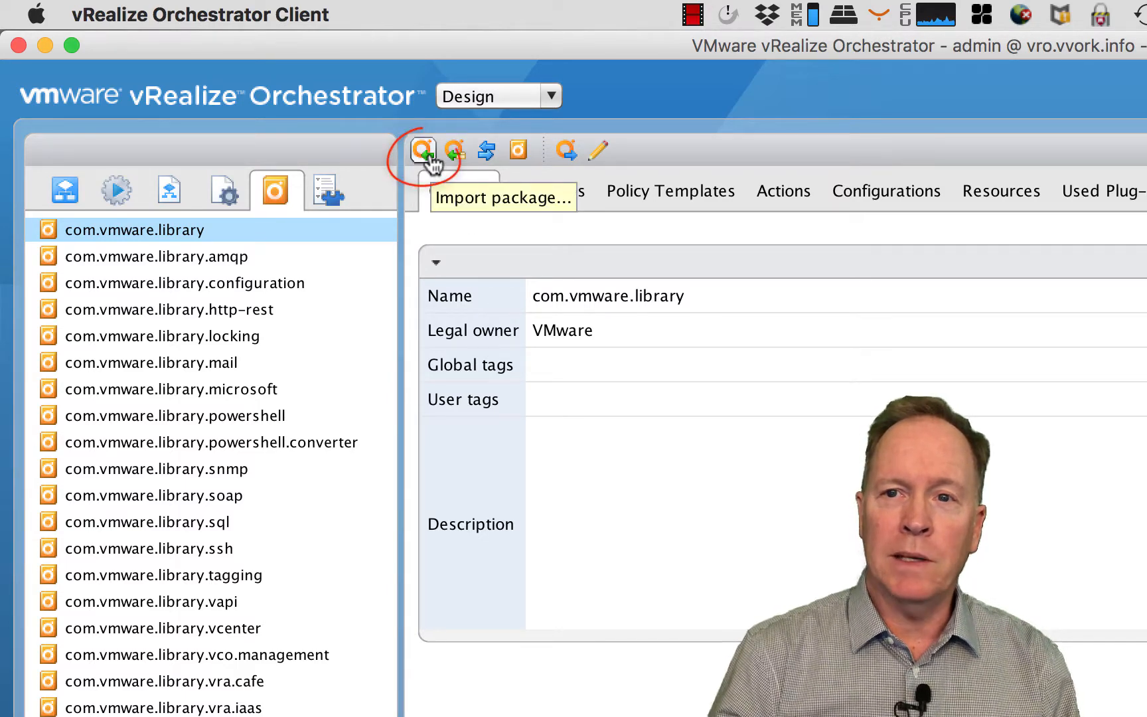
Import info.vvork.examples.package from the Downloads folder.
{"action": "left_click", "coordinate": [422, 150]}
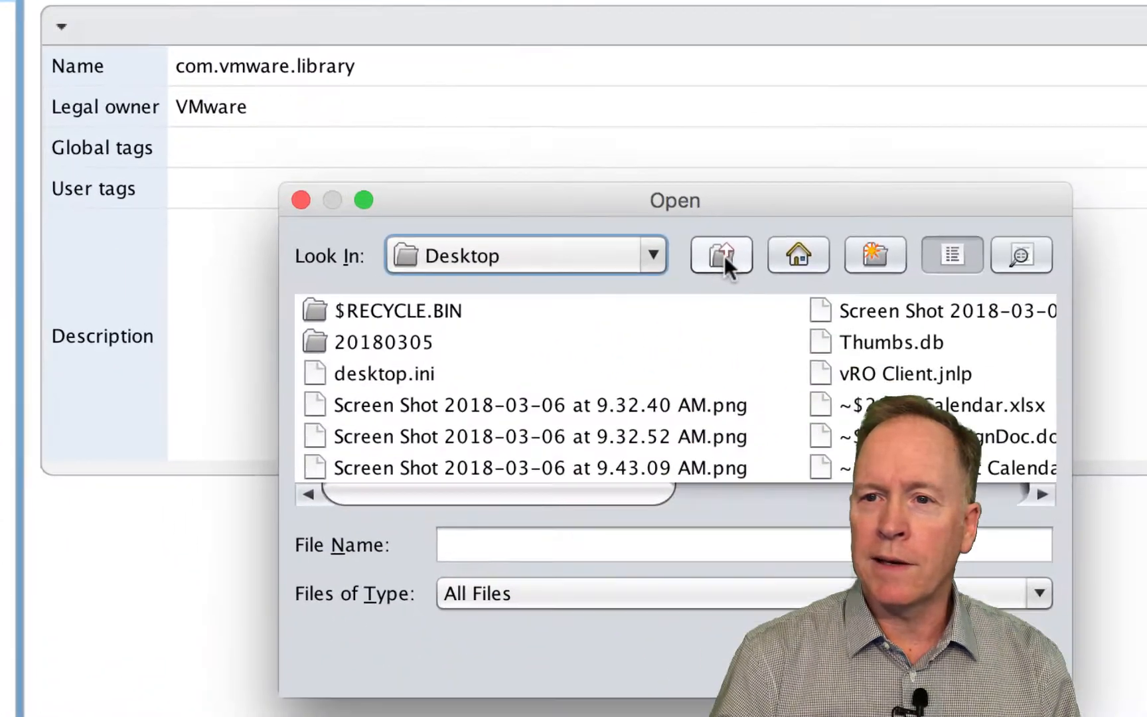
{"action": "left_click", "coordinate": [719, 253]}
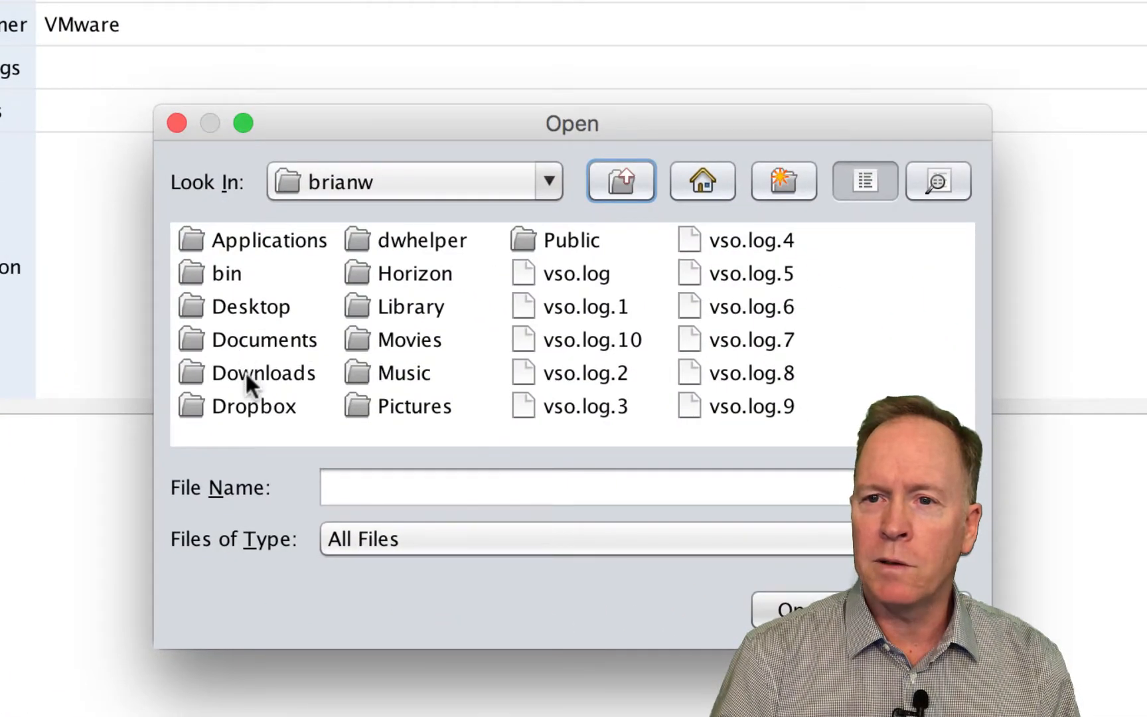
{"action": "double_click", "coordinate": [267, 372]}
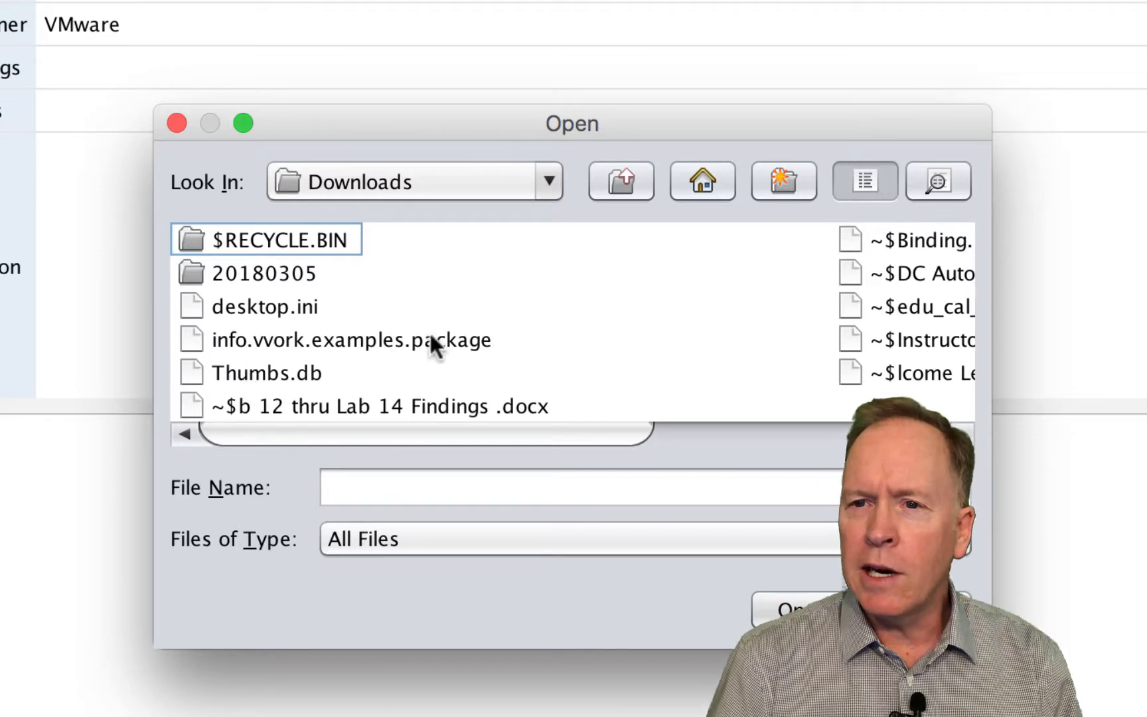
{"action": "left_click", "coordinate": [349, 339]}
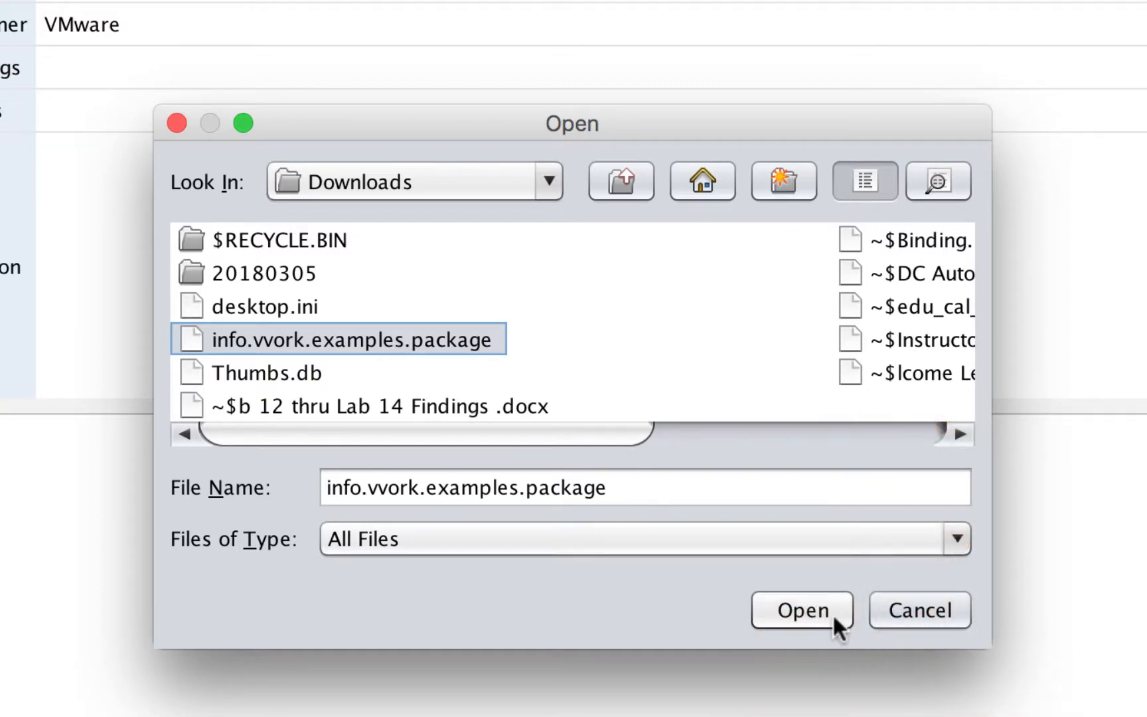
{"action": "left_click", "coordinate": [800, 609]}
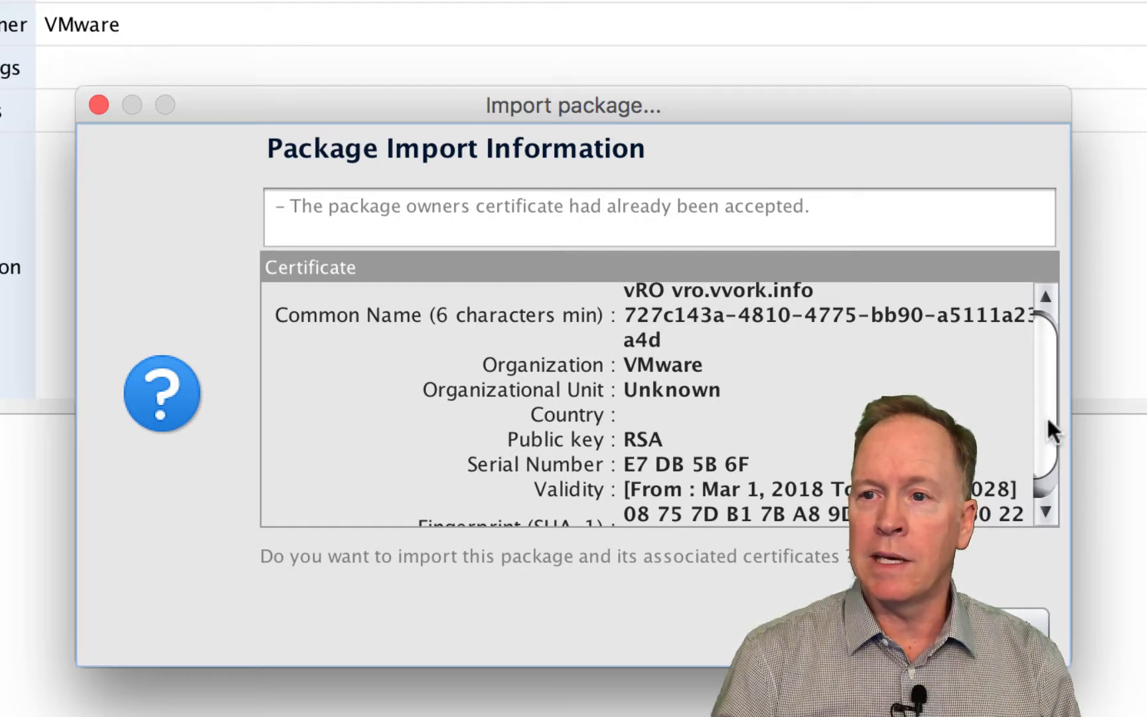
Review the package owner's certificate details and accept them to continue importing.
{"action": "scroll", "scroll_direction": "down", "scroll_amount": 3}
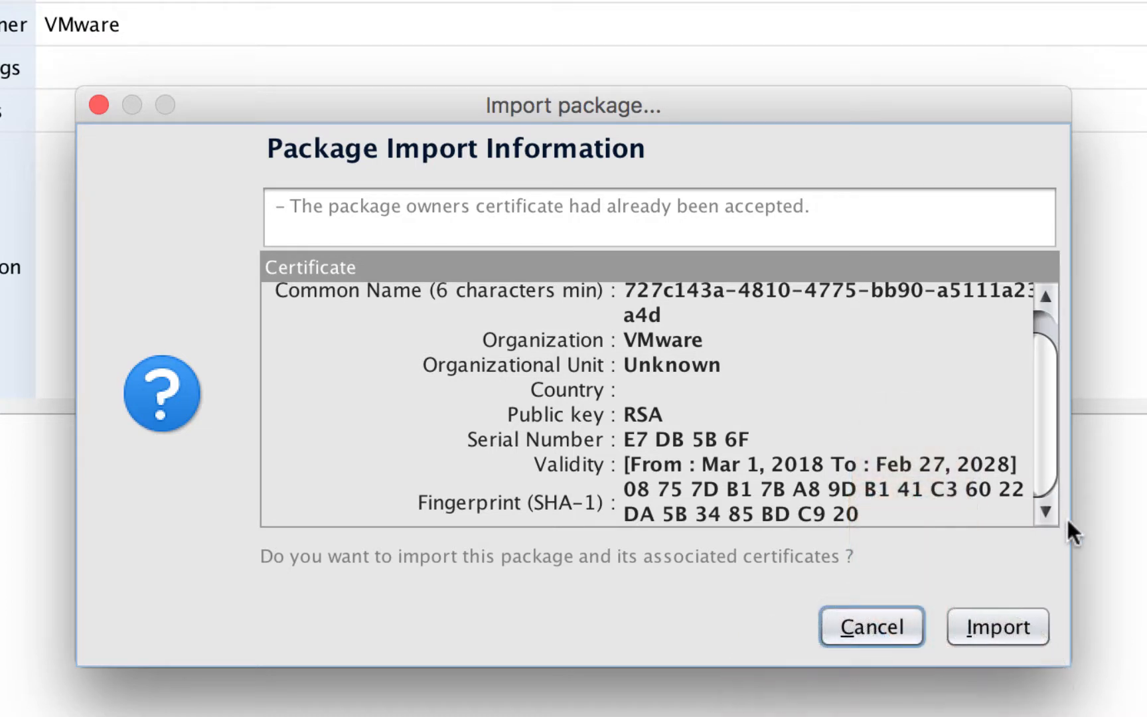
{"action": "mouse_move", "coordinate": [863, 509]}
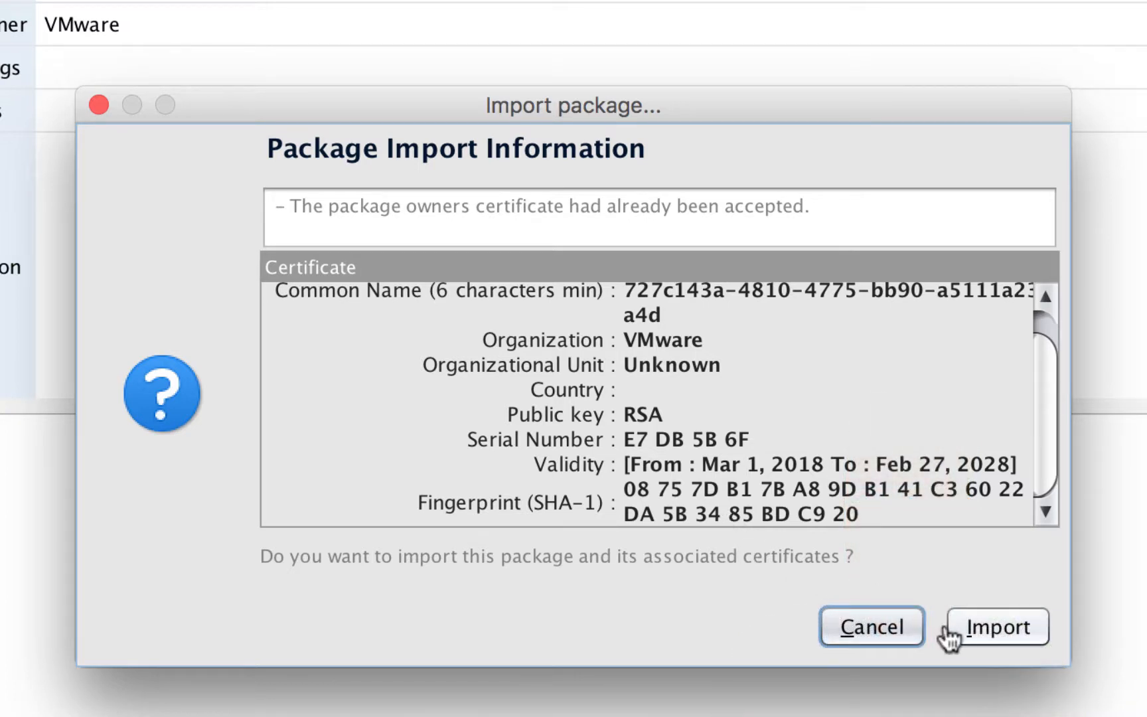
{"action": "left_click", "coordinate": [992, 626]}
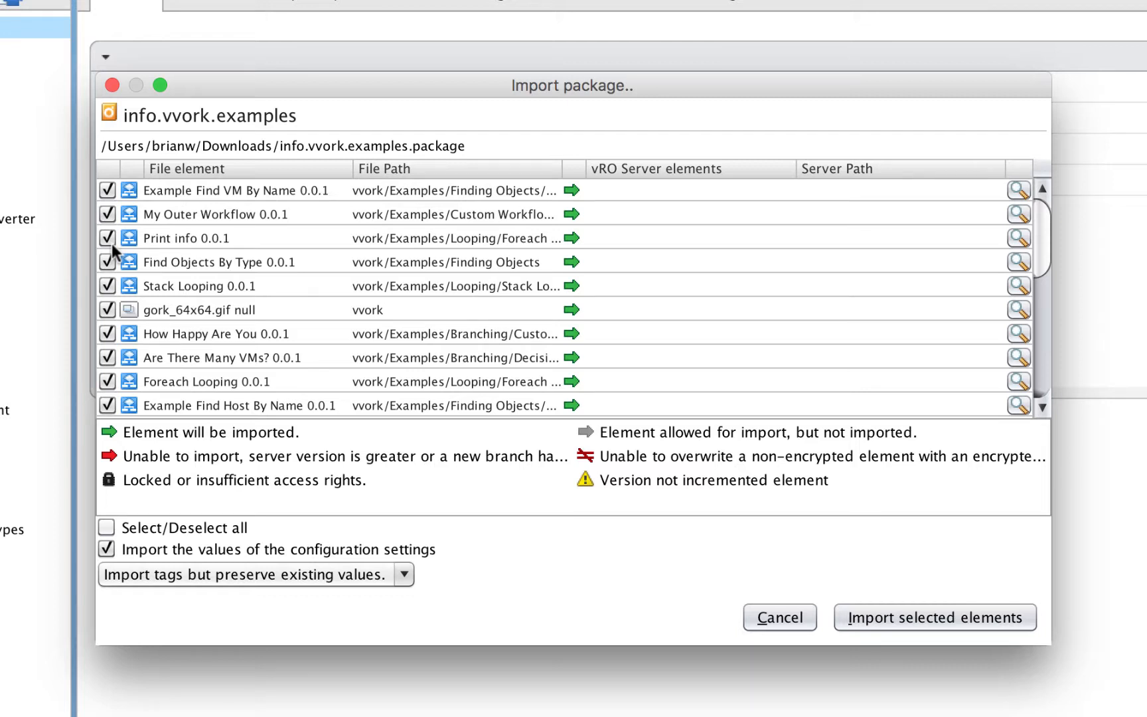
{"action": "mouse_move", "coordinate": [138, 316]}
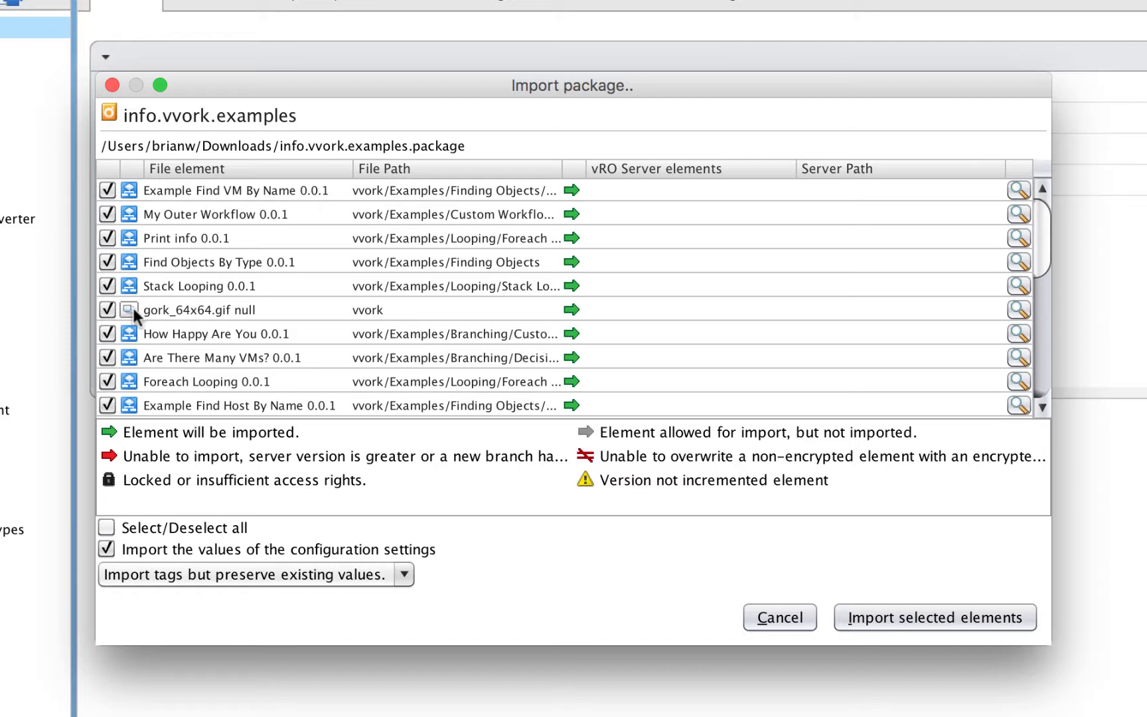
{"action": "mouse_move", "coordinate": [1049, 363]}
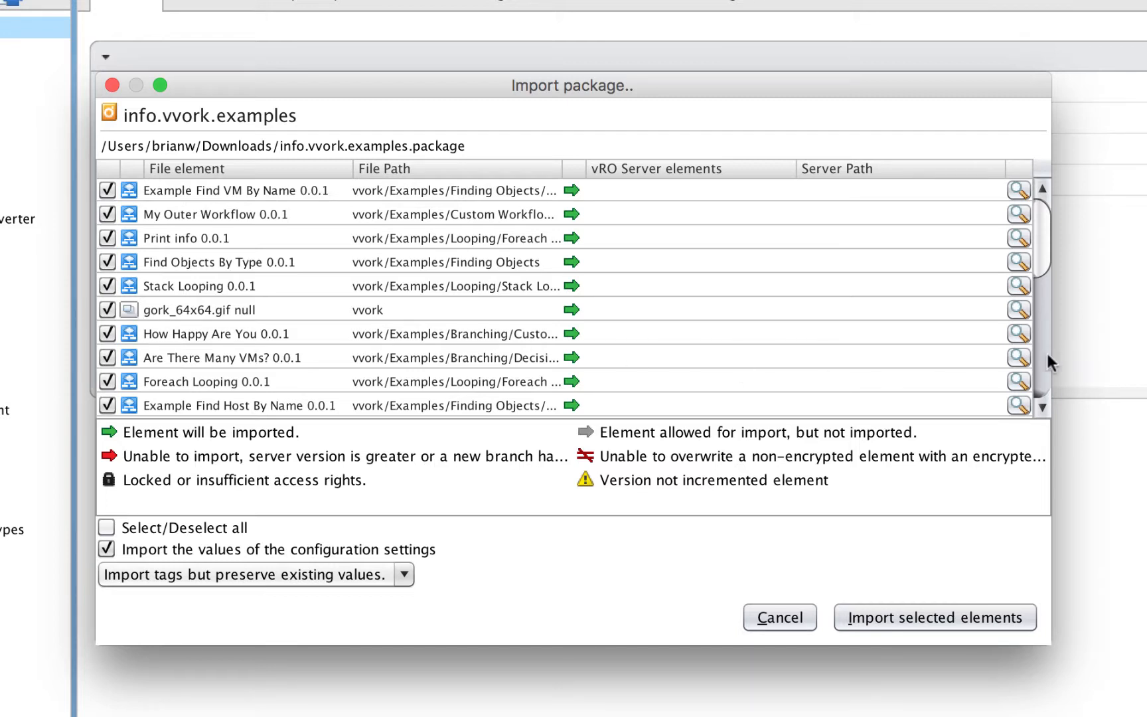
Import the checked package elements, leaving getAllVMs unchecked.
{"action": "scroll", "scroll_direction": "down", "scroll_amount": 3}
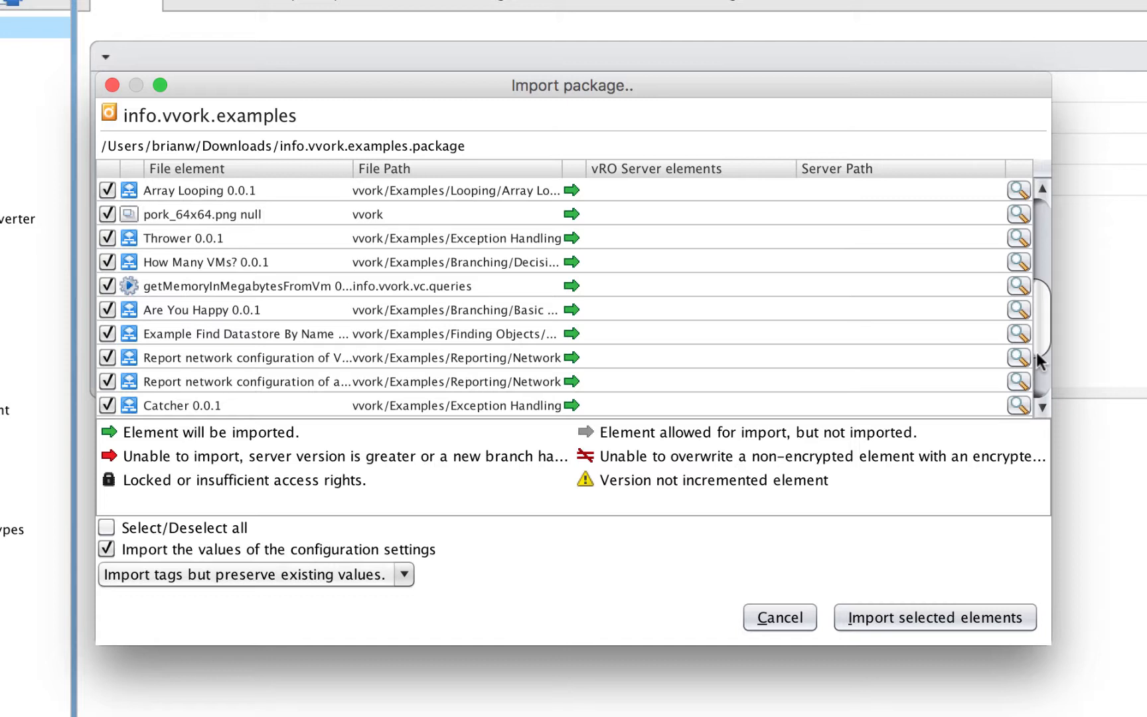
{"action": "mouse_move", "coordinate": [266, 288]}
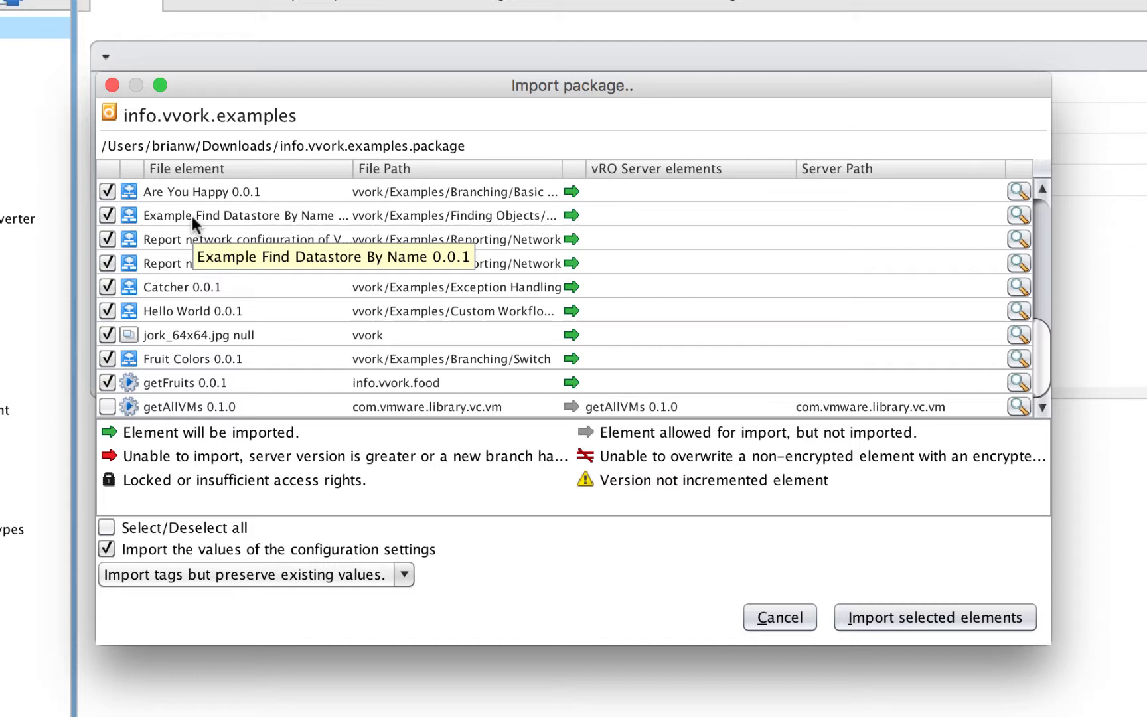
{"action": "mouse_move", "coordinate": [171, 417]}
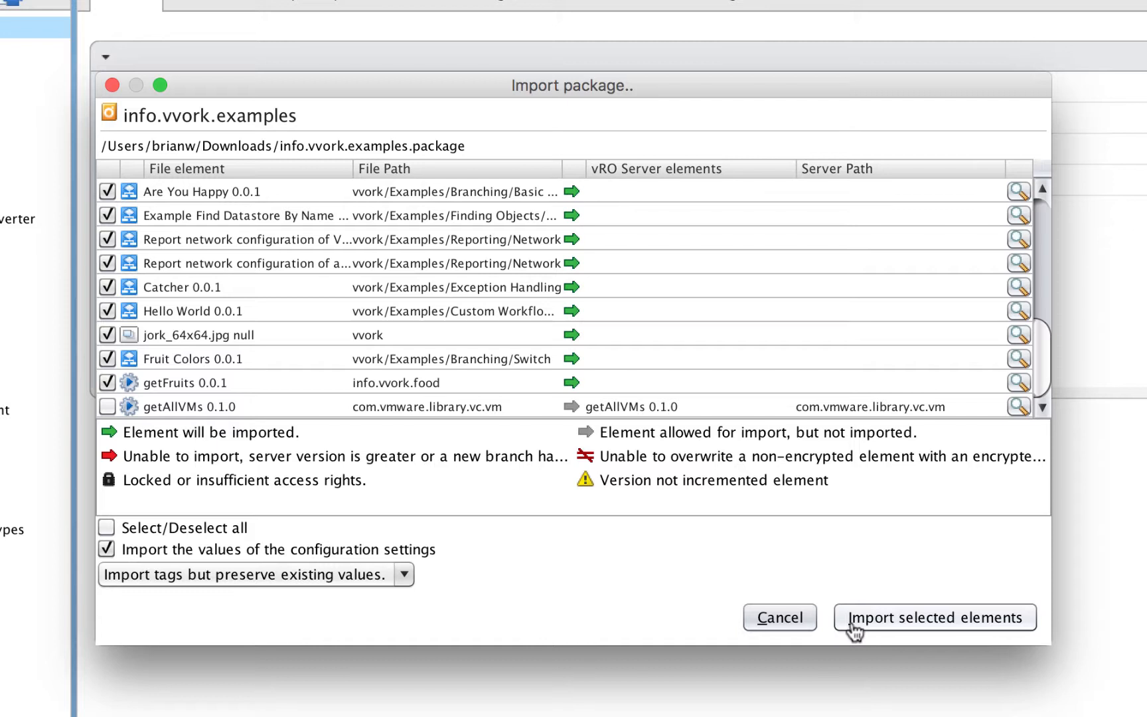
{"action": "left_click", "coordinate": [934, 616]}
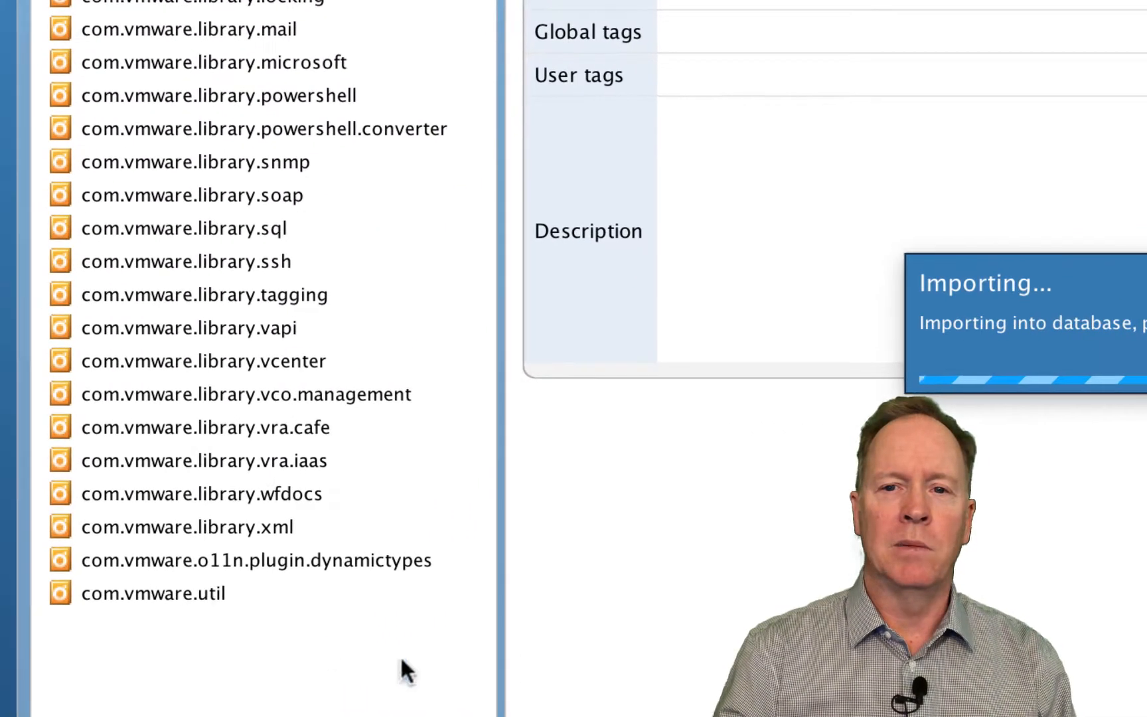
{"action": "mouse_move", "coordinate": [192, 680]}
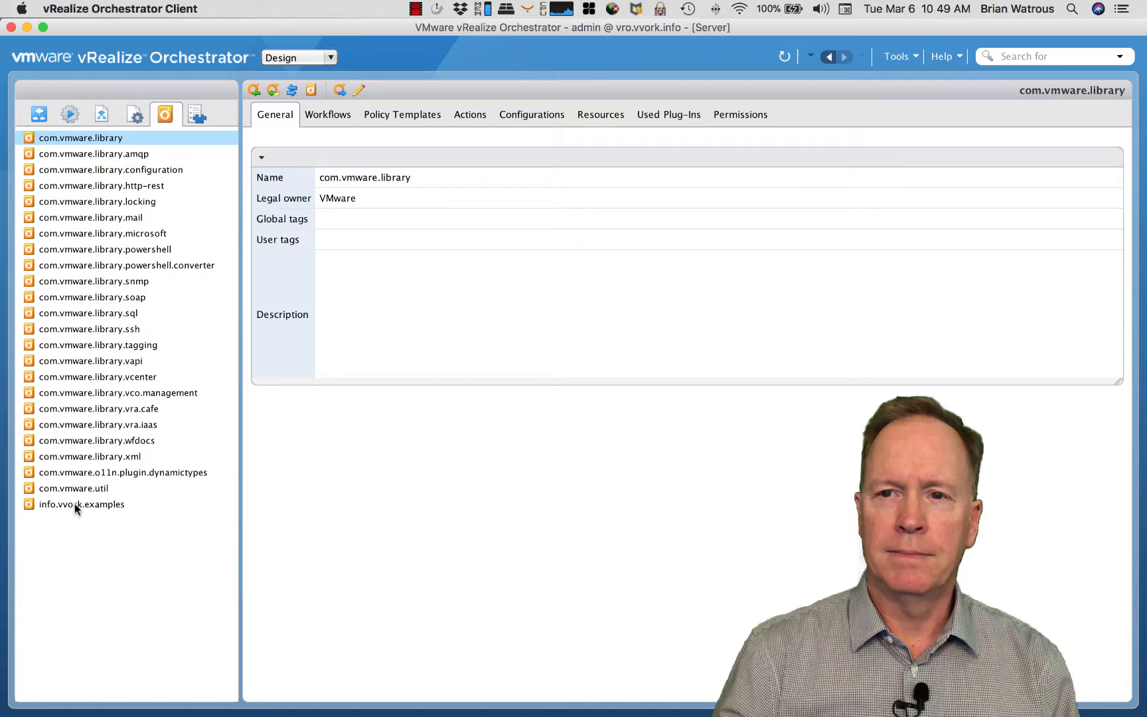
Show the info.vvork.examples package details and list its 19 workflows.
{"action": "left_click", "coordinate": [81, 504]}
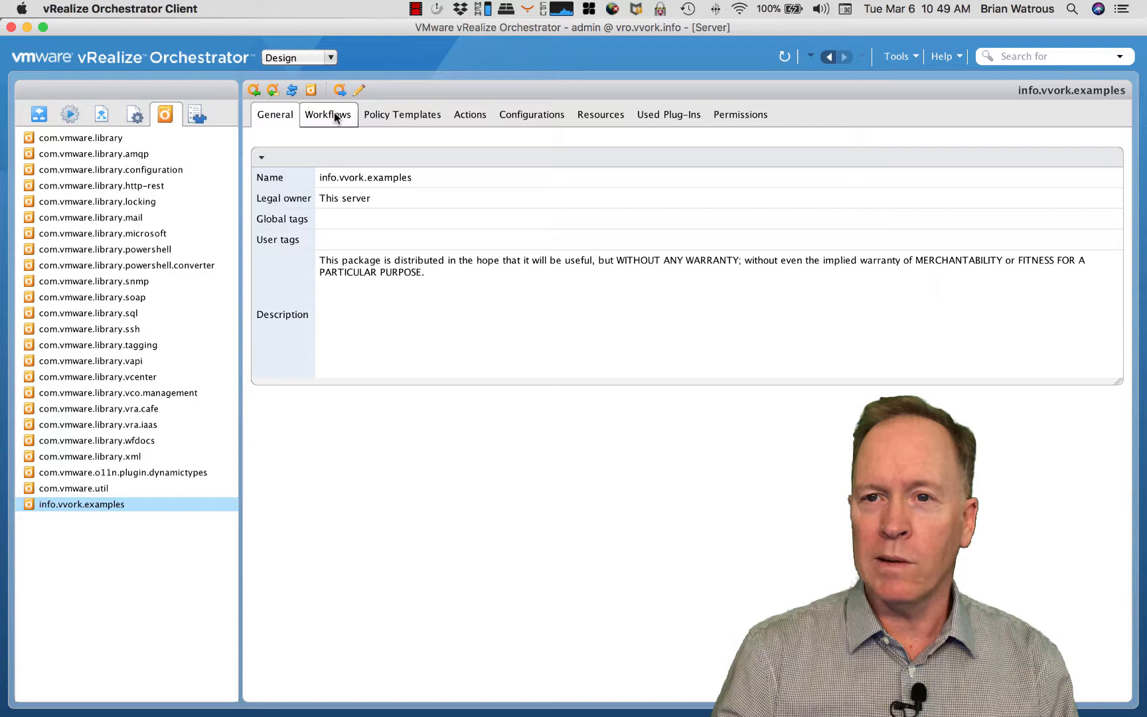
{"action": "left_click", "coordinate": [328, 114]}
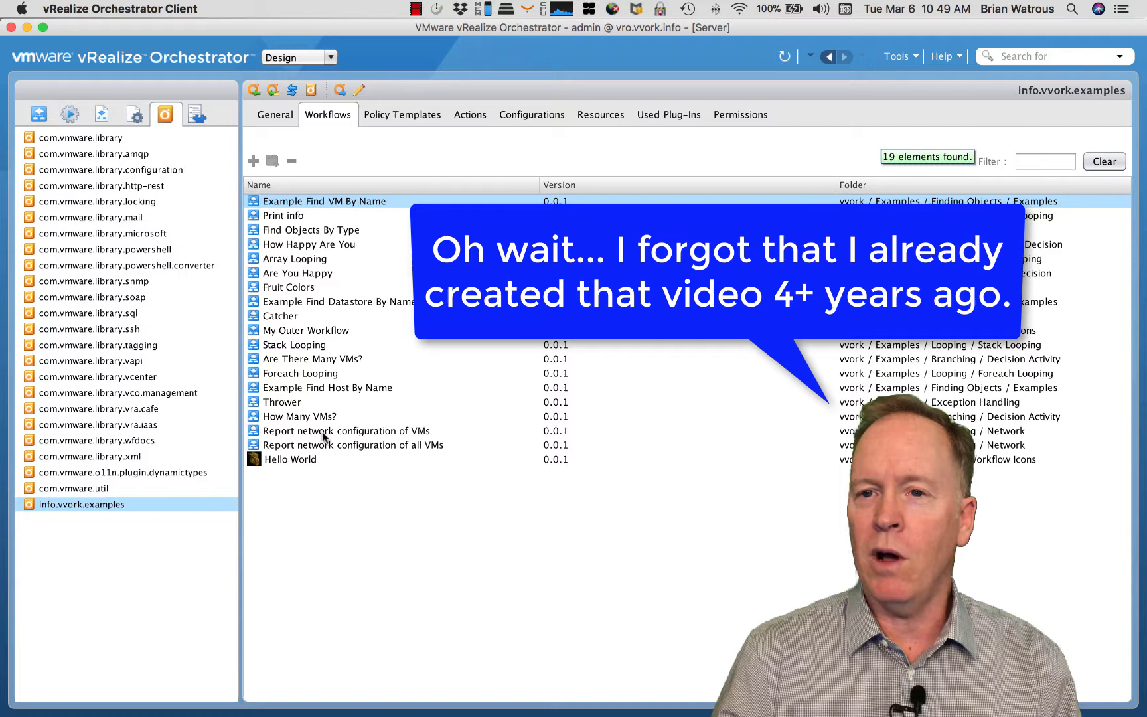
Browse the Actions view and expand the admin @ vro.vvork.info action modules.
{"action": "left_click", "coordinate": [470, 115]}
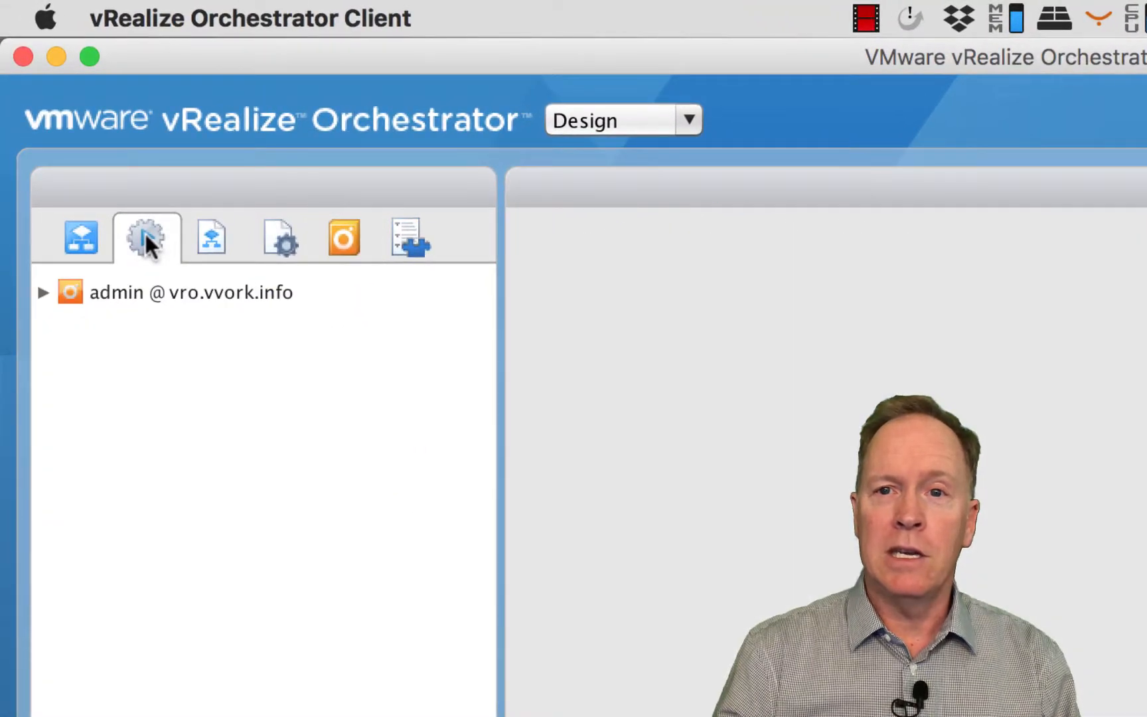
{"action": "left_click", "coordinate": [43, 291]}
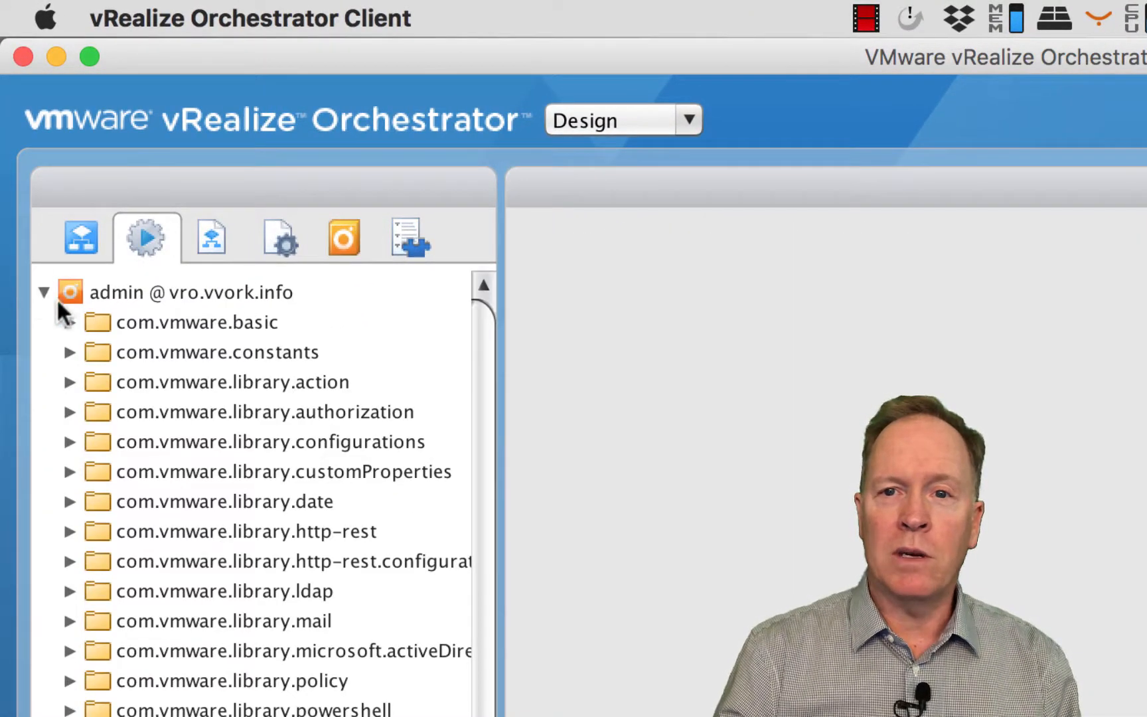
Expand the info.vvork.vc.queries and info.vvork.food action modules, then the vvork workflow folder.
{"action": "scroll", "scroll_direction": "down", "scroll_amount": 3}
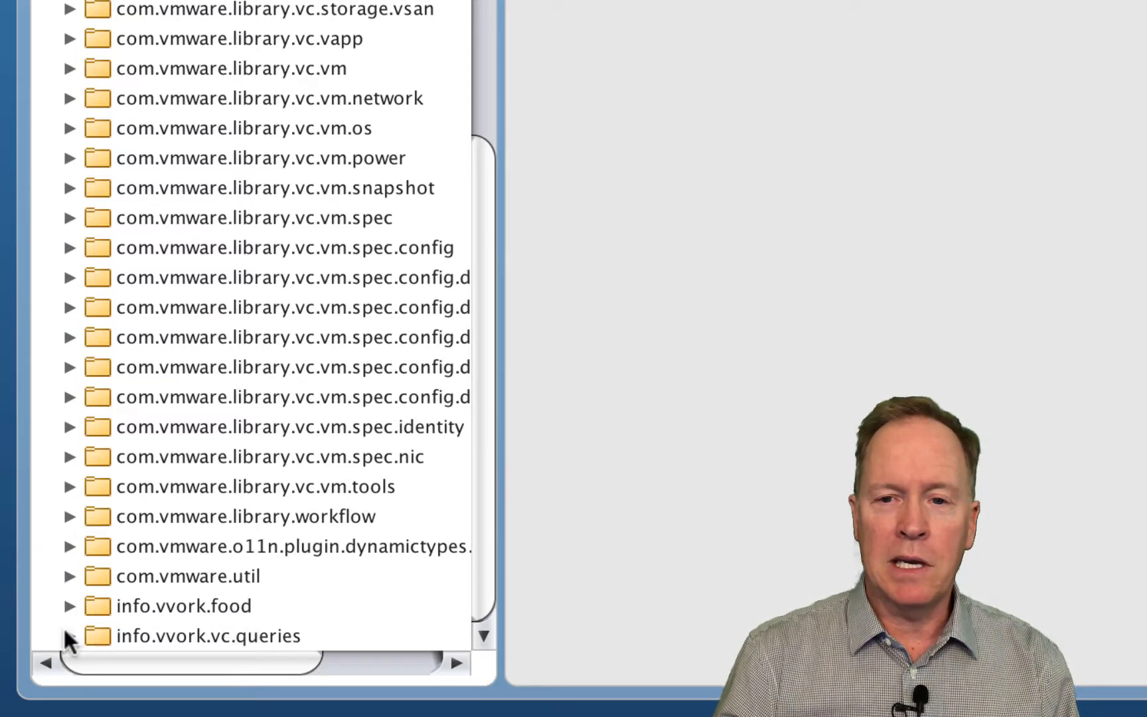
{"action": "left_click", "coordinate": [71, 636]}
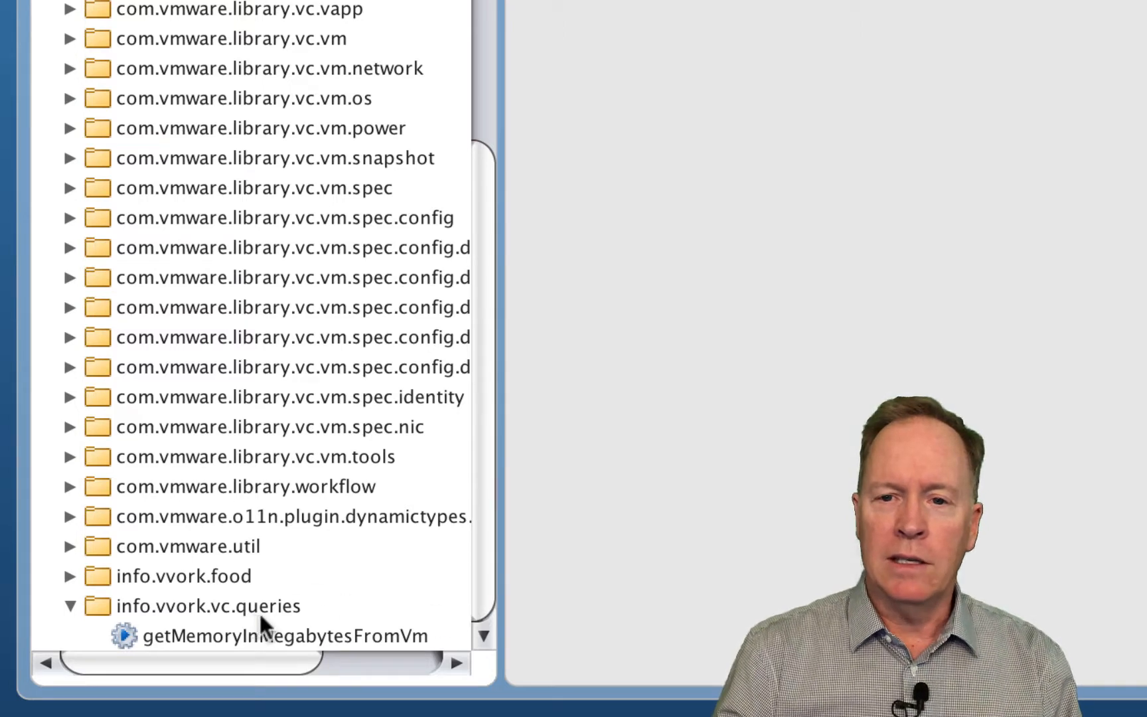
{"action": "mouse_move", "coordinate": [153, 647]}
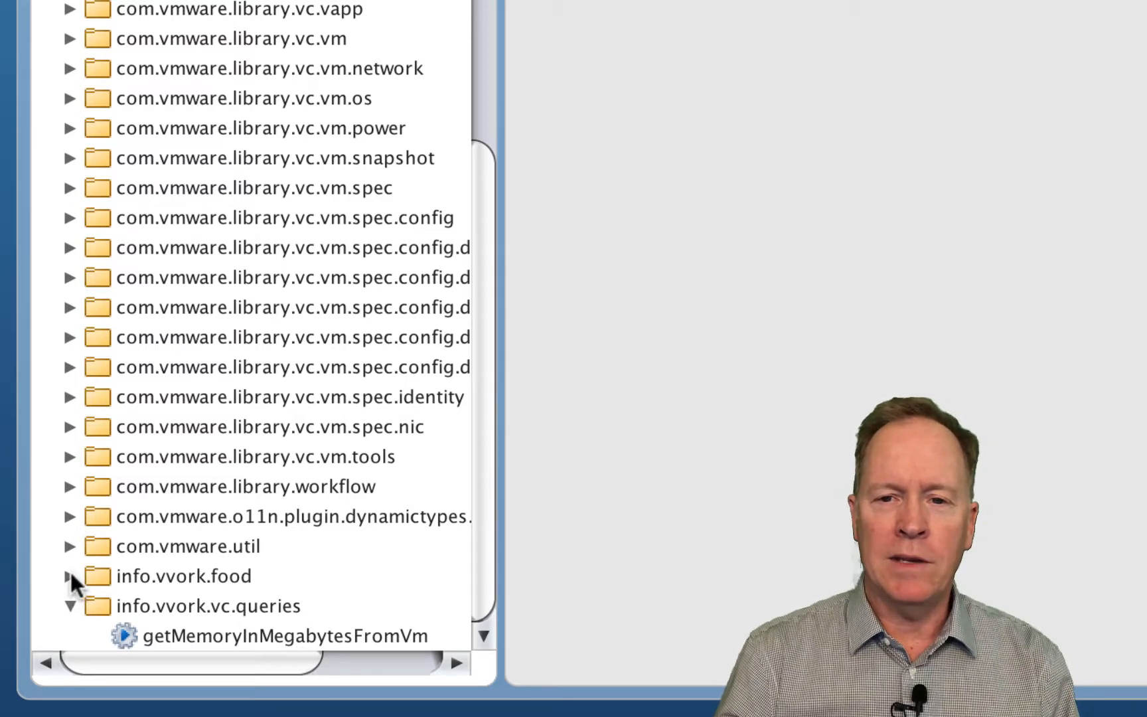
{"action": "left_click", "coordinate": [71, 575]}
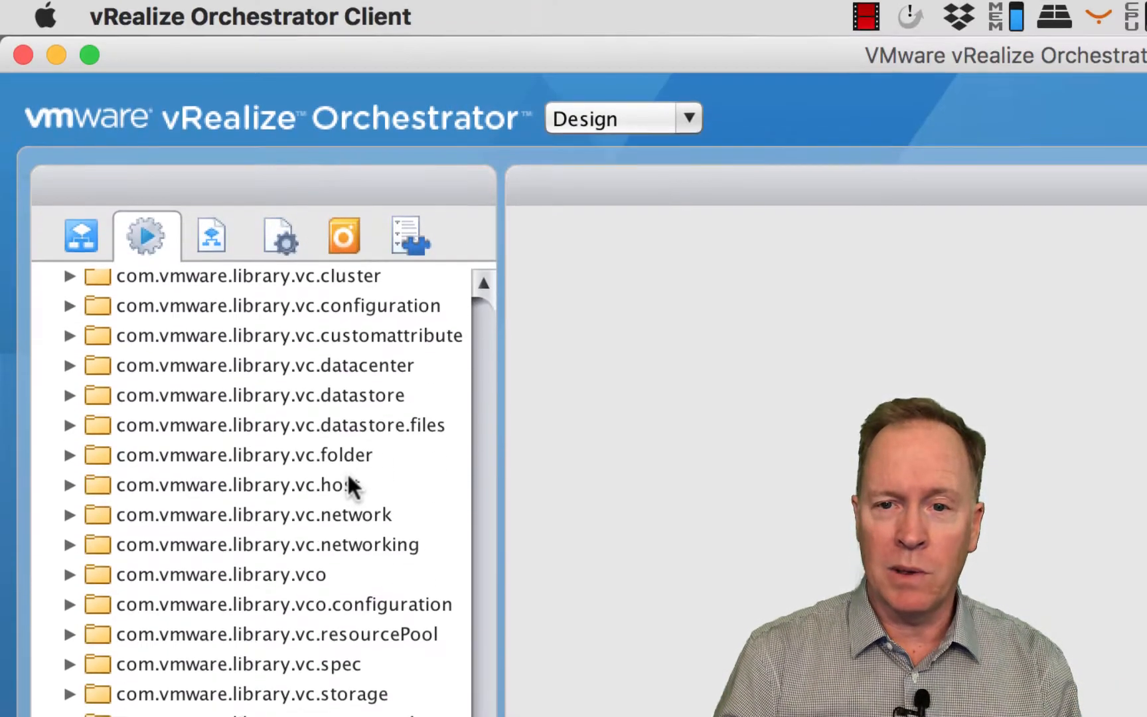
{"action": "left_click", "coordinate": [81, 235]}
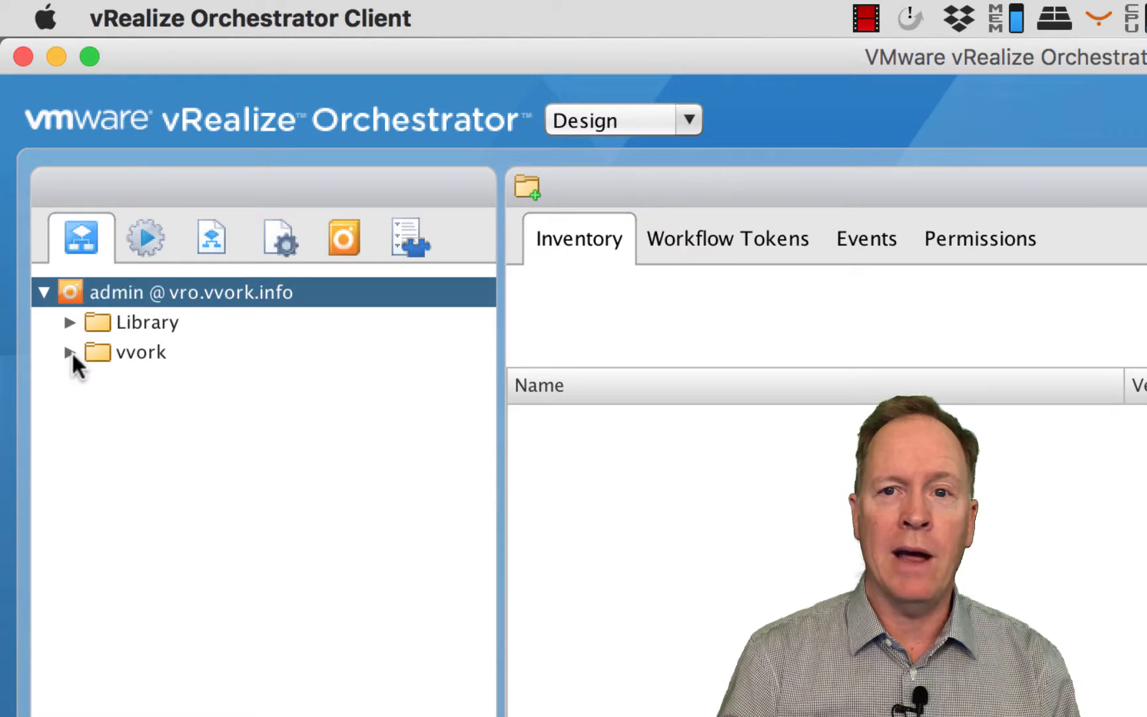
{"action": "left_click", "coordinate": [71, 353]}
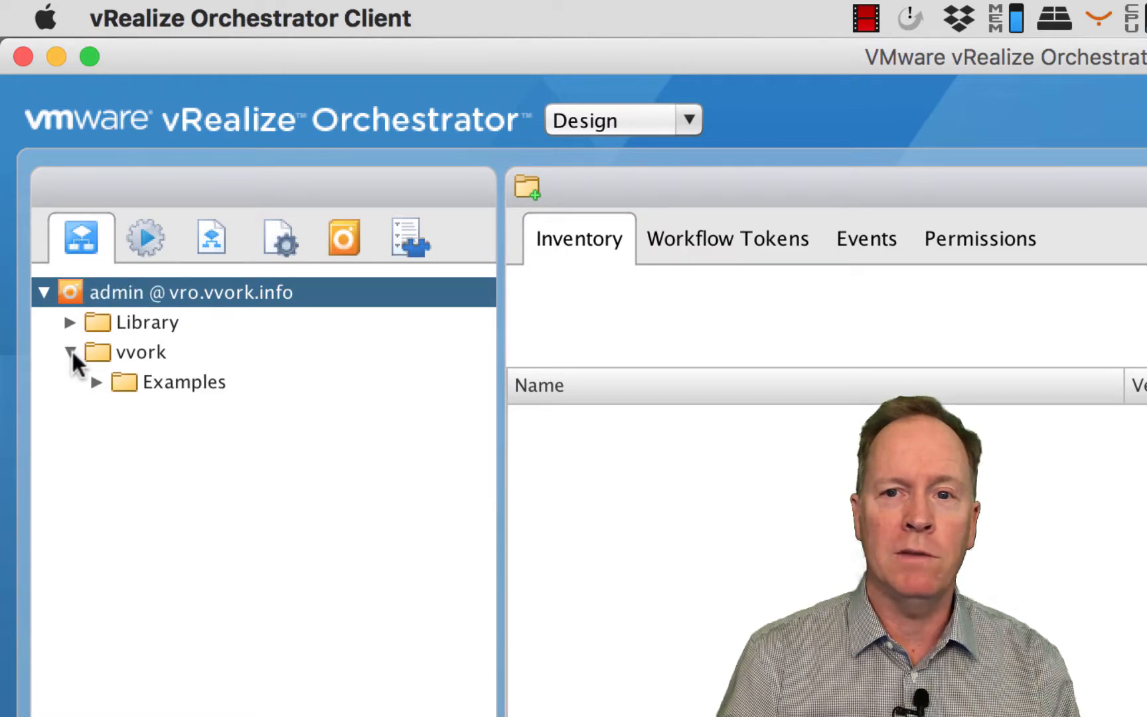
Expand the vvork Examples folder, then its Branching subfolder to reveal the decision examples.
{"action": "left_click", "coordinate": [96, 381]}
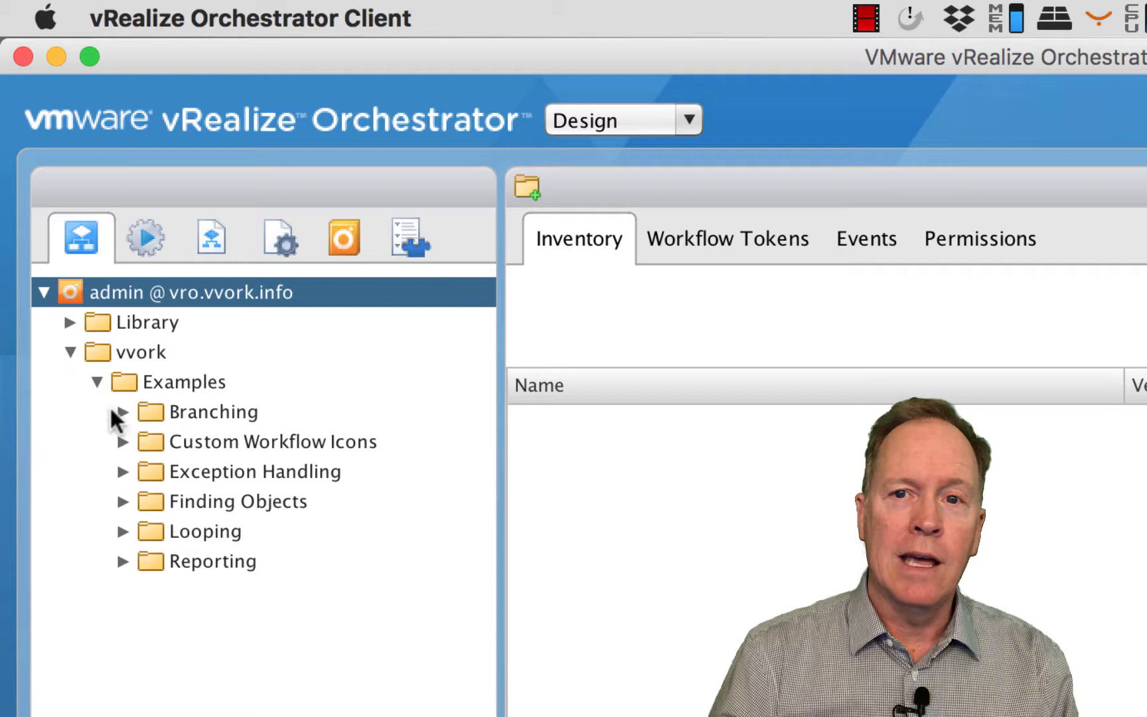
{"action": "left_click", "coordinate": [123, 411]}
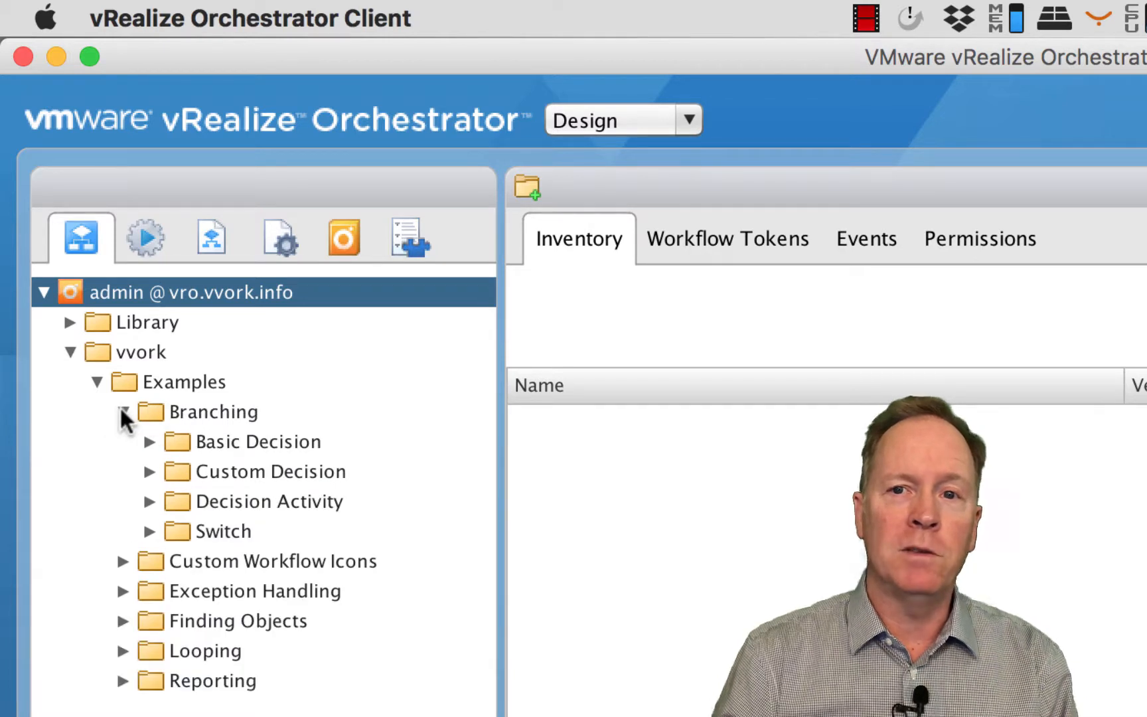